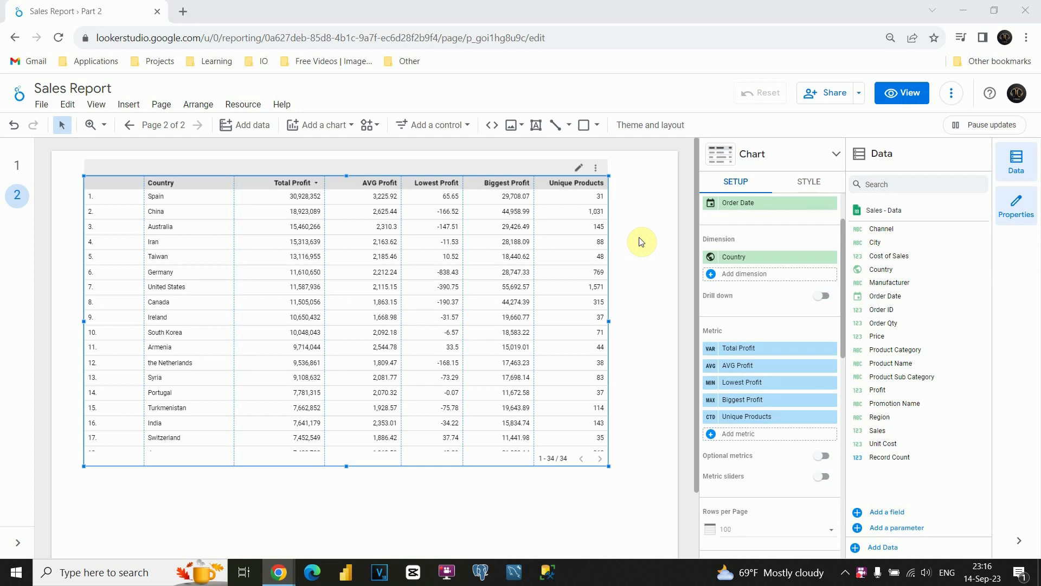
mouse_move(497, 172)
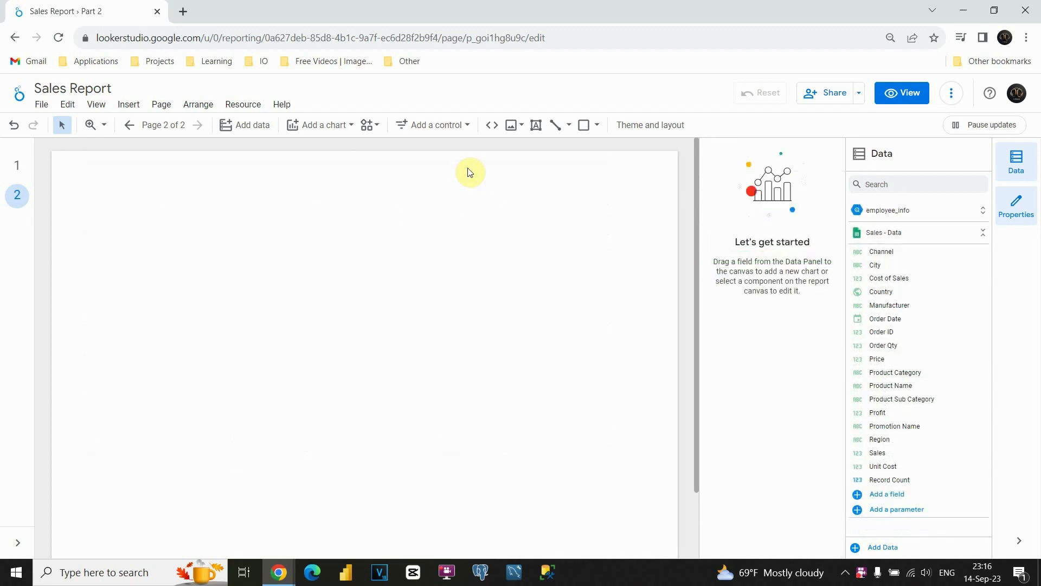
mouse_move(320, 125)
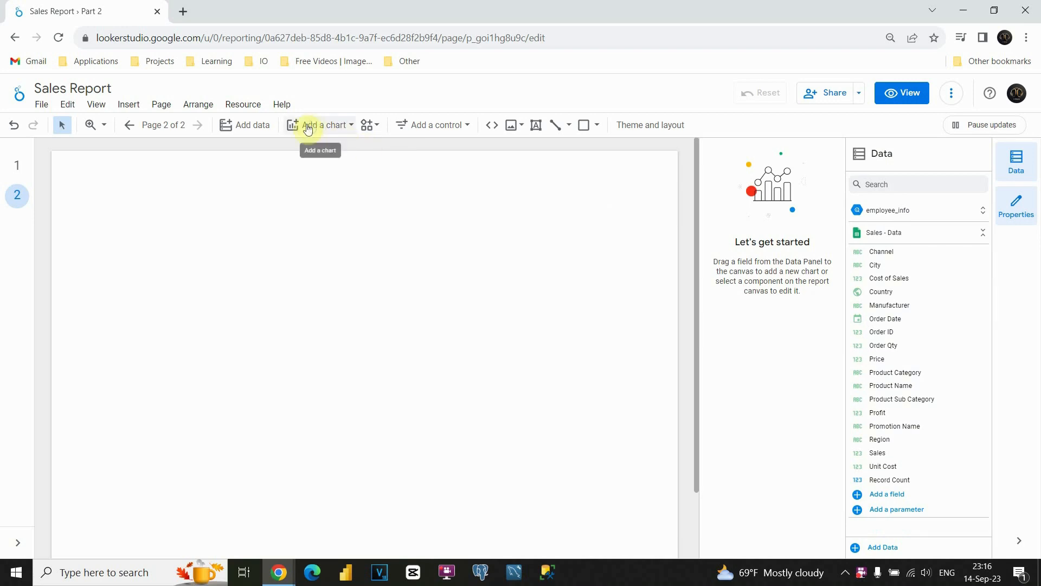
Insert a plain Table chart onto report page 2
left_click(324, 125)
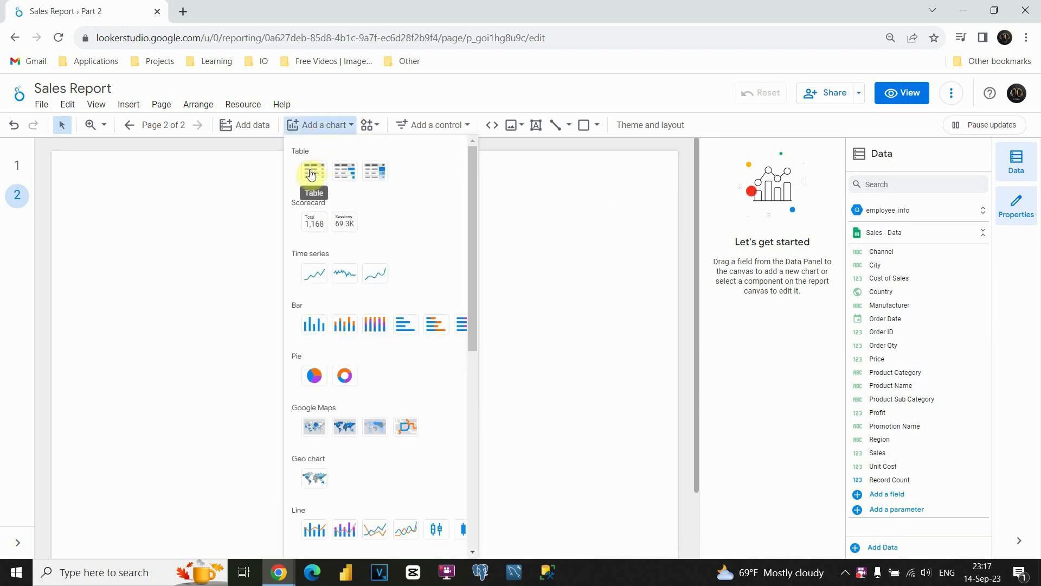
left_click(313, 171)
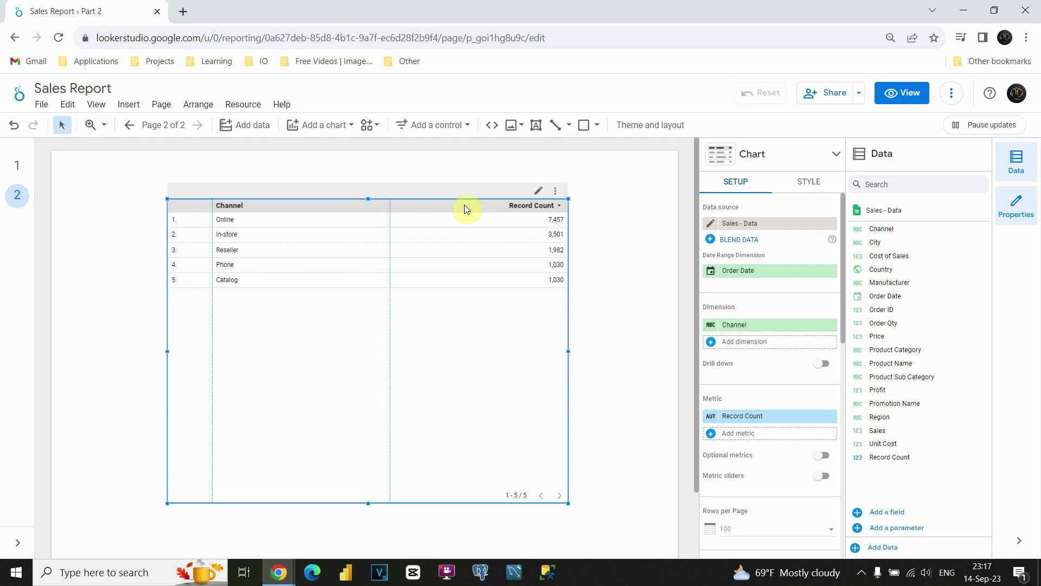
mouse_move(918, 376)
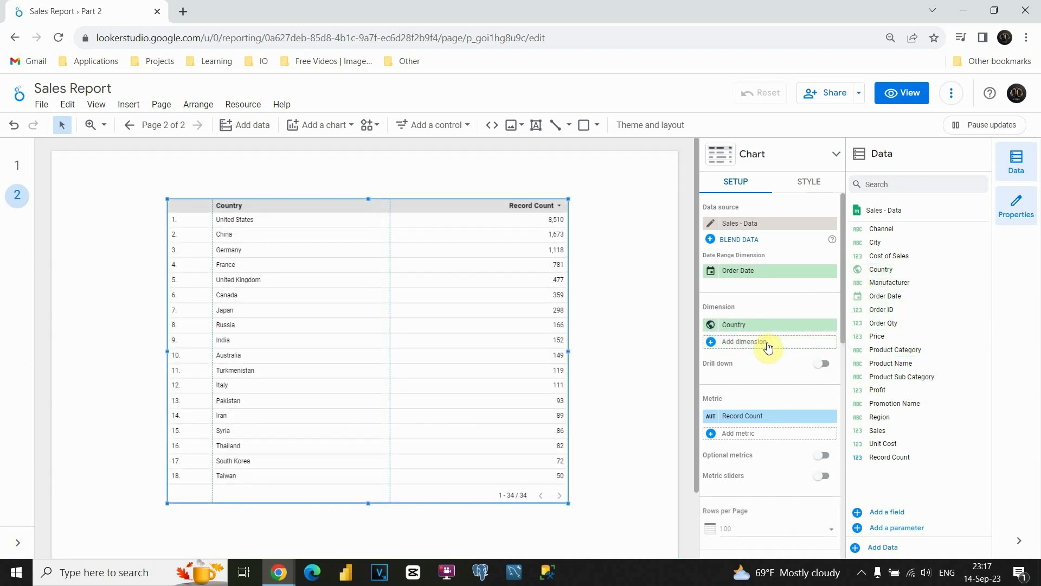
mouse_move(802, 415)
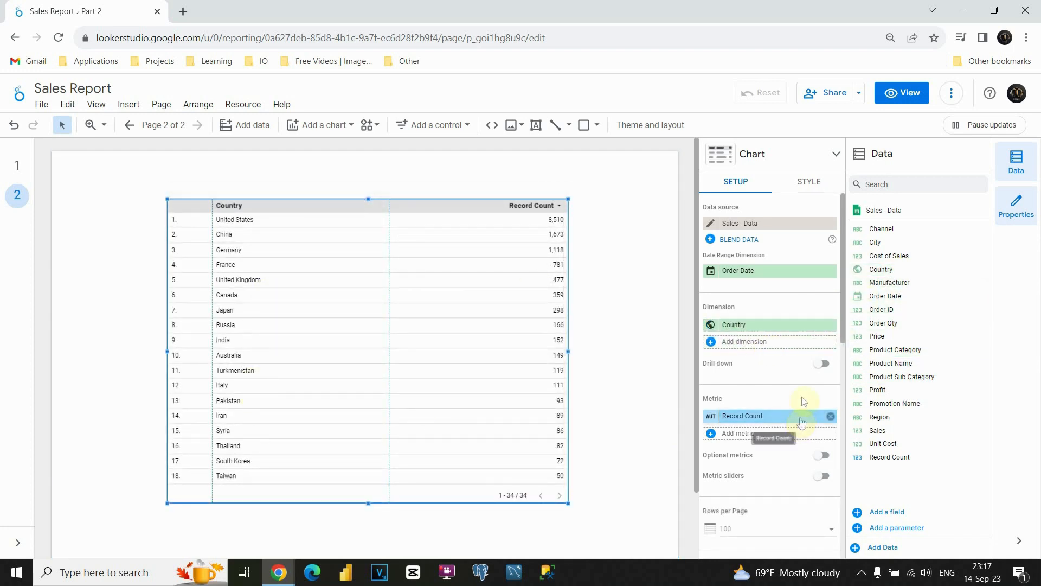
mouse_move(852, 443)
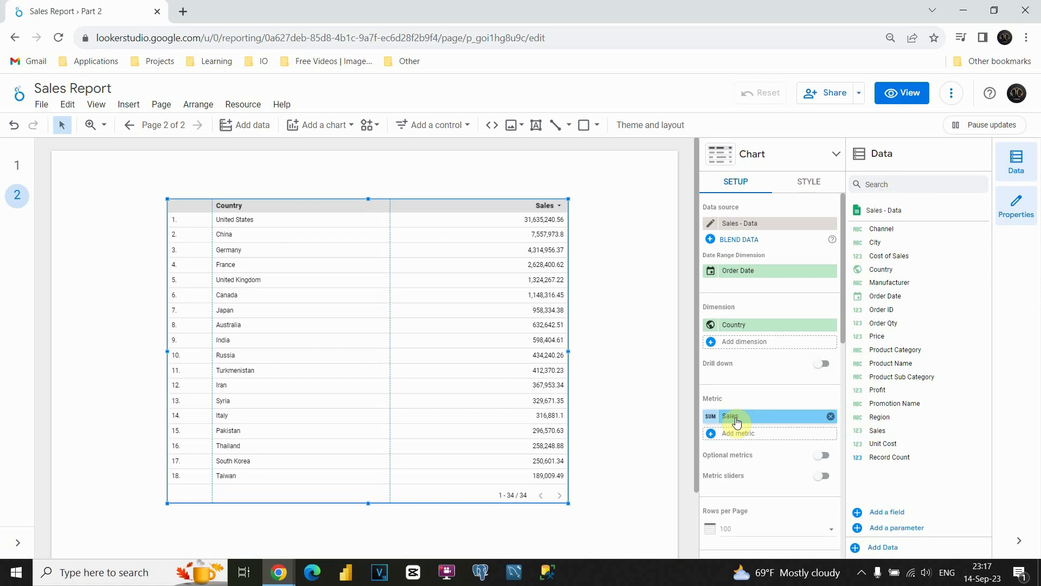
mouse_move(777, 422)
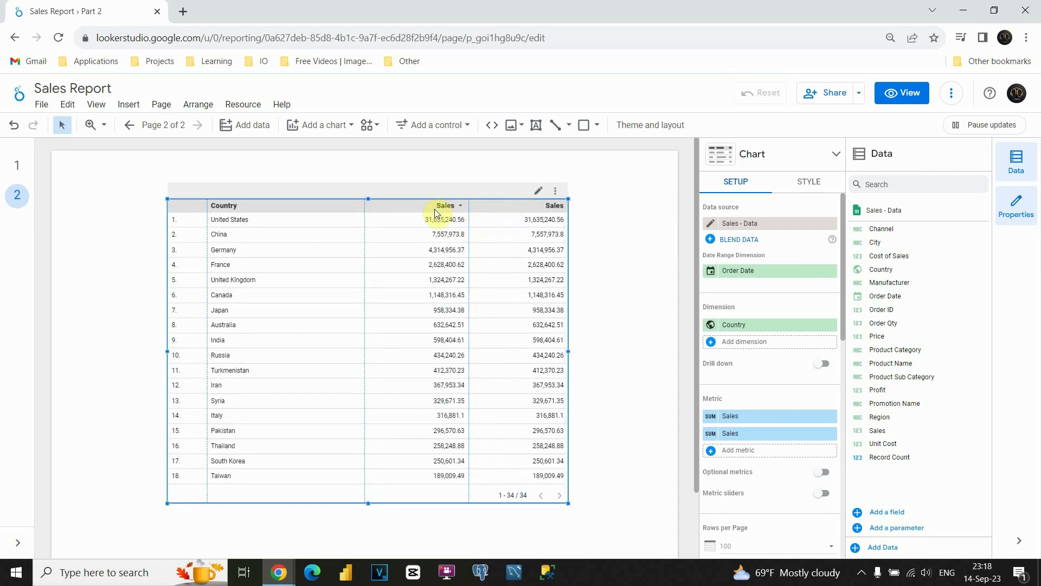
mouse_move(512, 425)
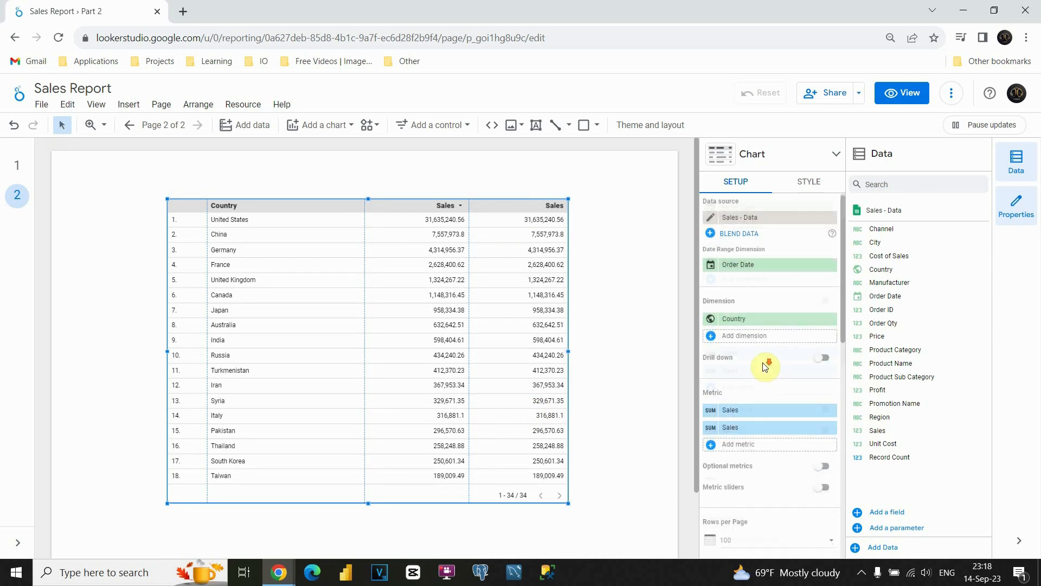
Scroll the Setup panel after adding Sales as a second metric
scroll("down", 3)
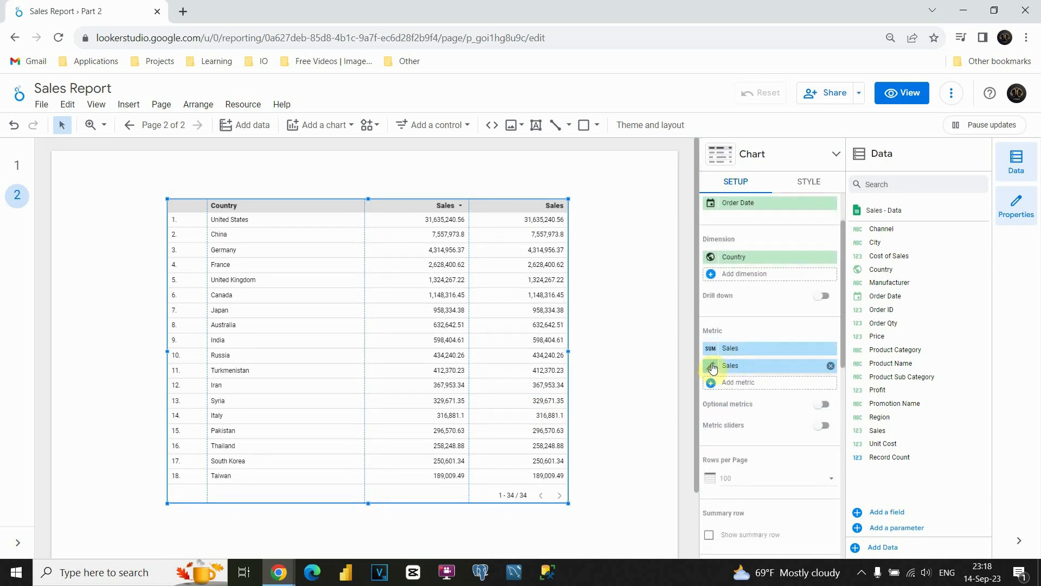
Set the second Sales metric's comparison calculation to Percent of total
left_click(730, 365)
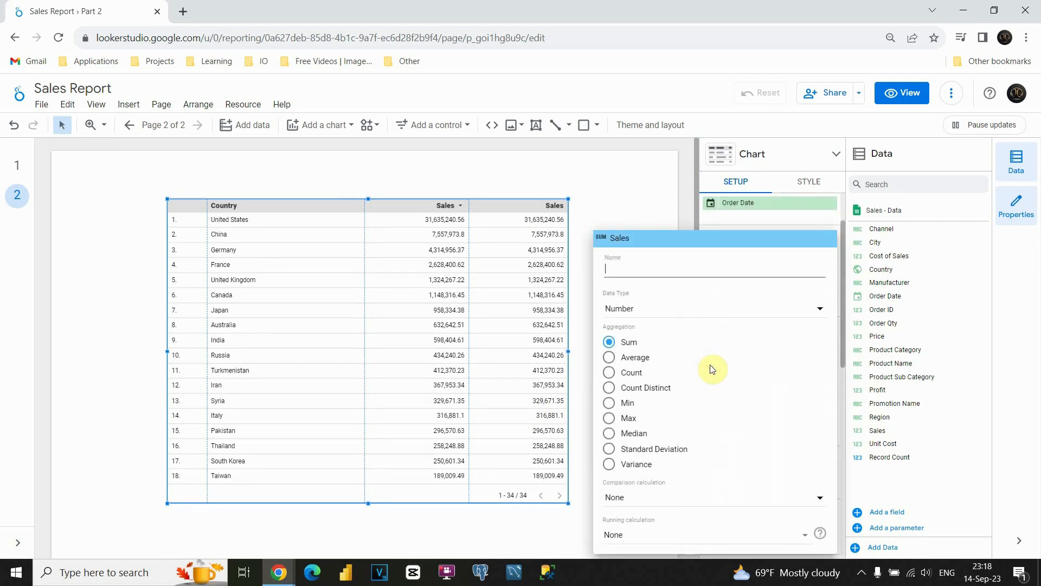
mouse_move(624, 442)
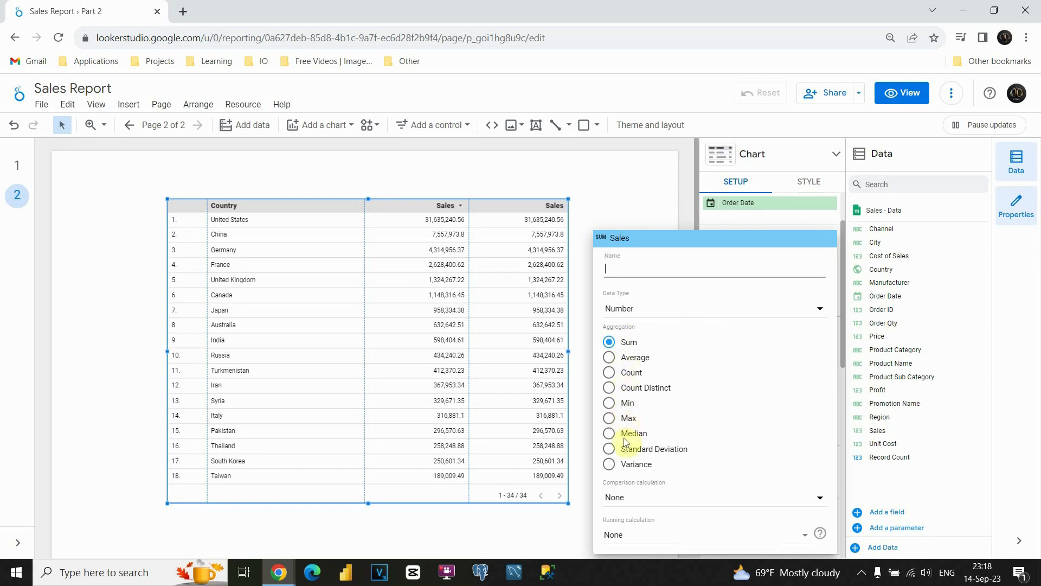
mouse_move(624, 462)
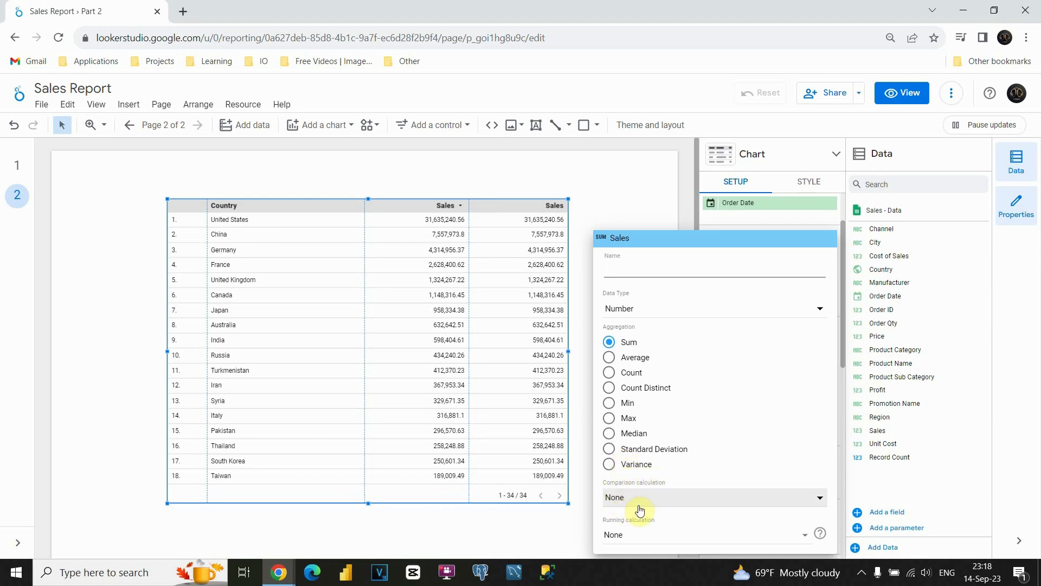
left_click(714, 268)
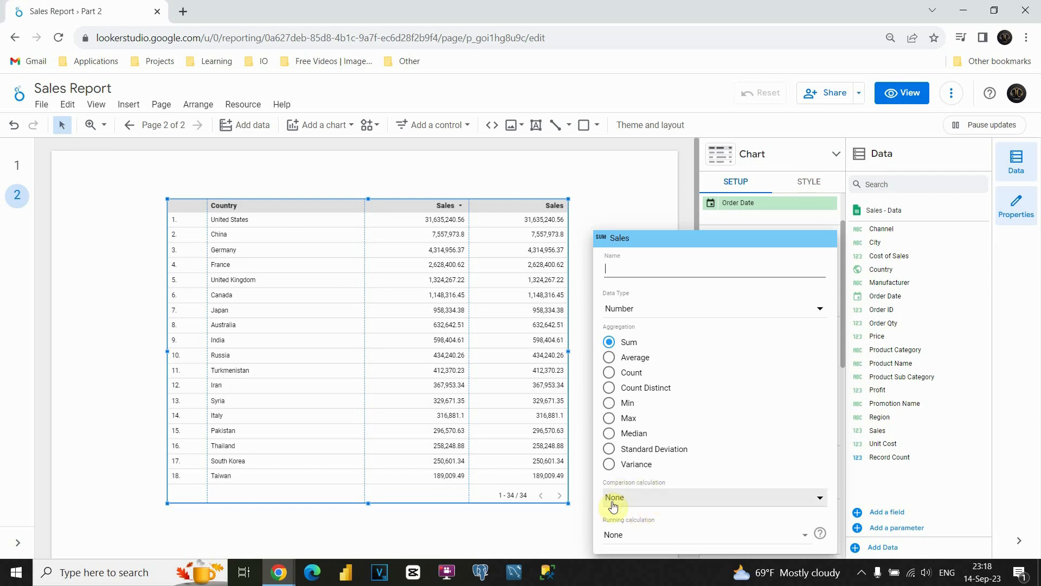
left_click(712, 497)
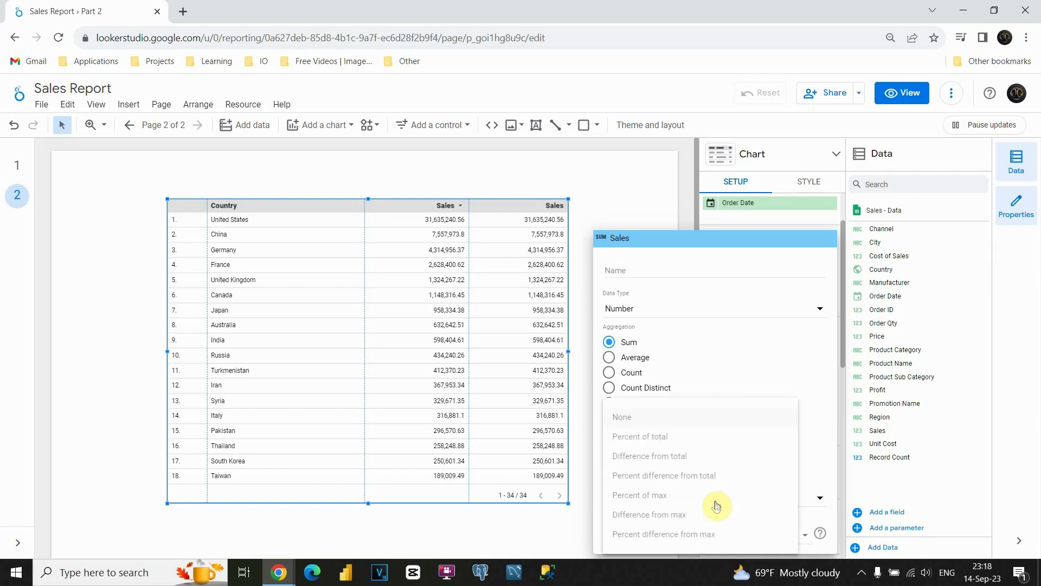
mouse_move(693, 436)
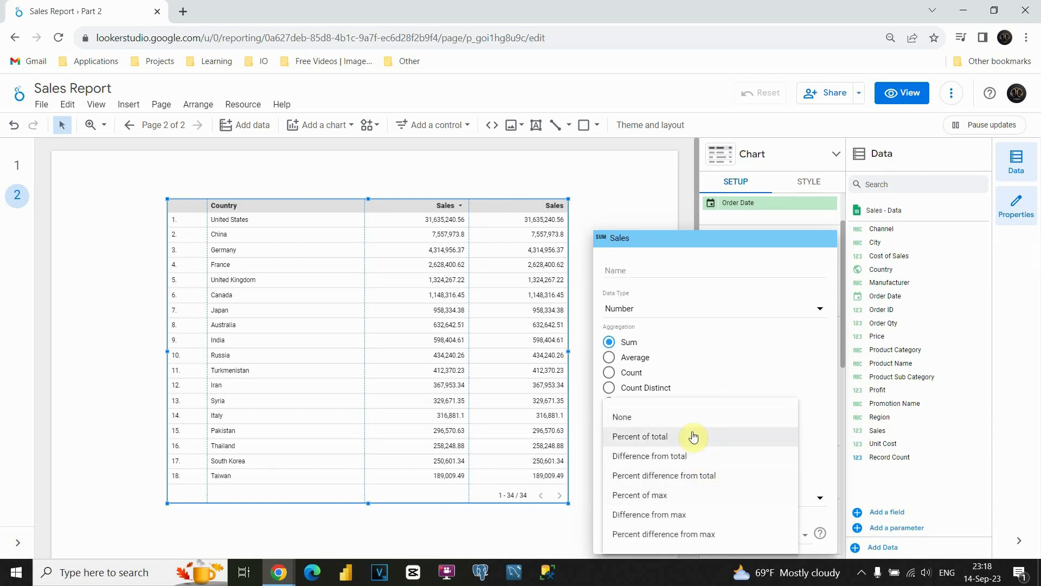
mouse_move(671, 440)
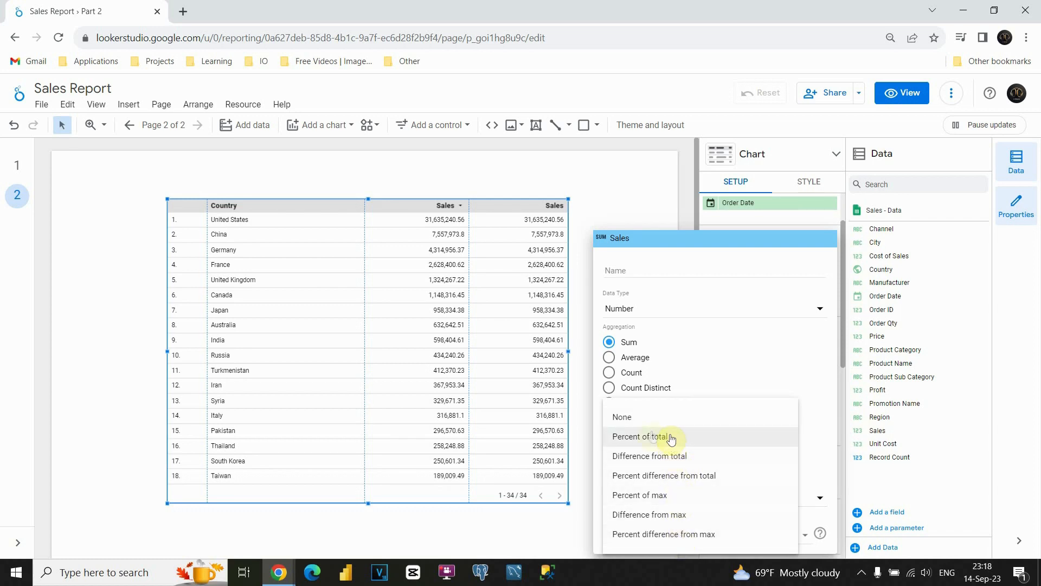
mouse_move(659, 440)
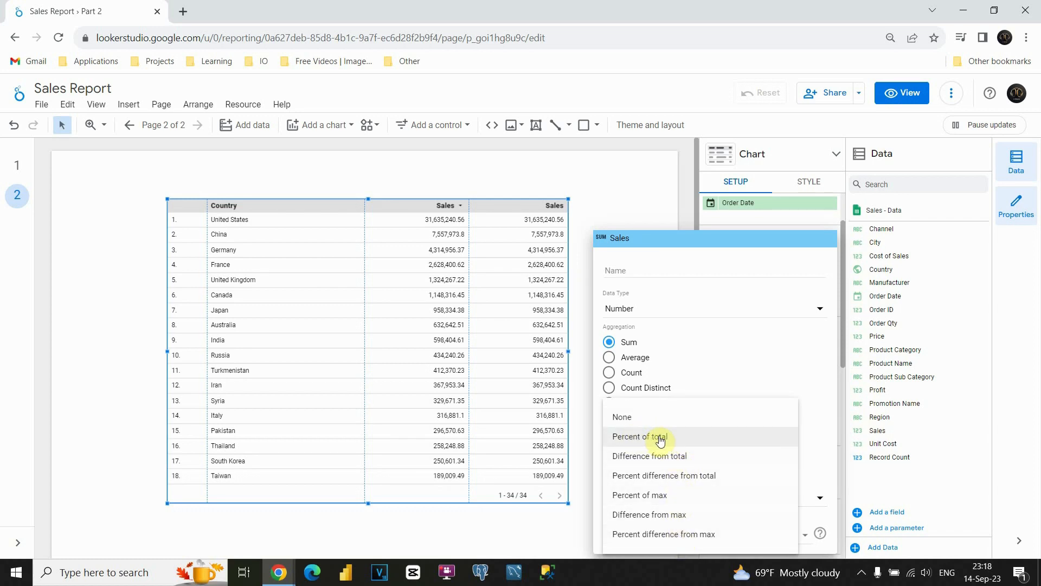
mouse_move(648, 441)
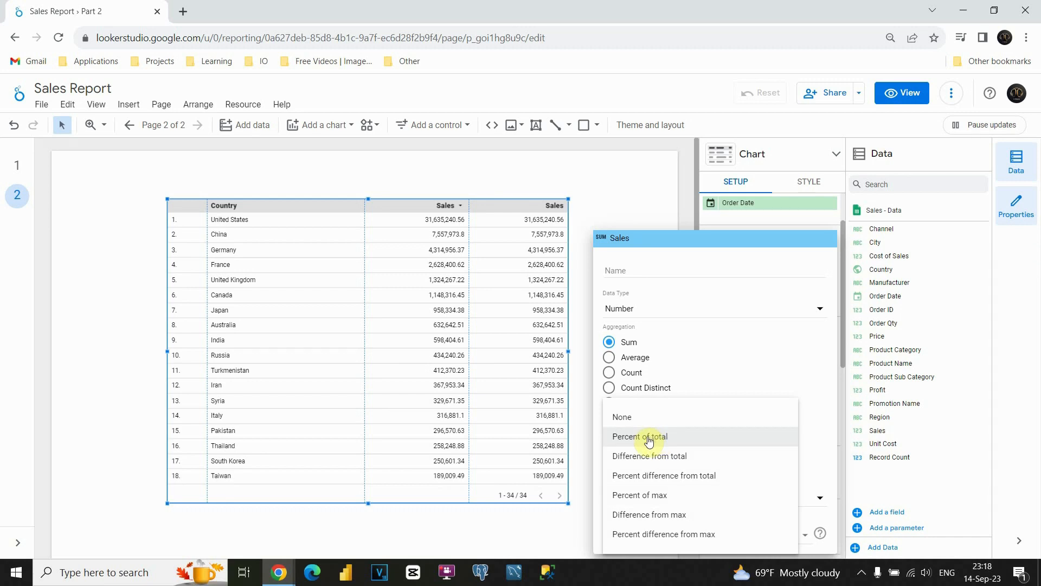
mouse_move(526, 248)
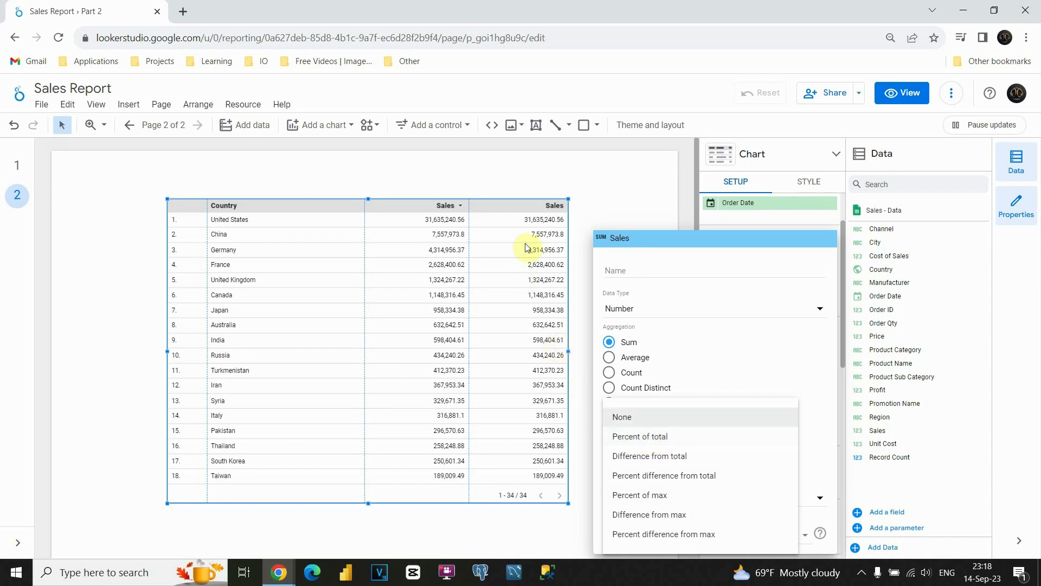
mouse_move(518, 222)
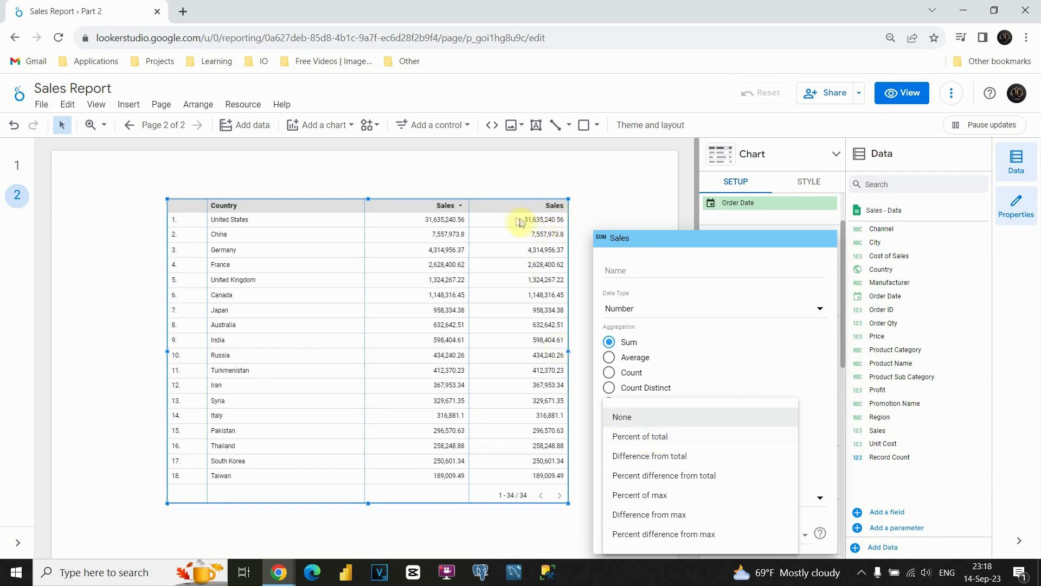
mouse_move(456, 491)
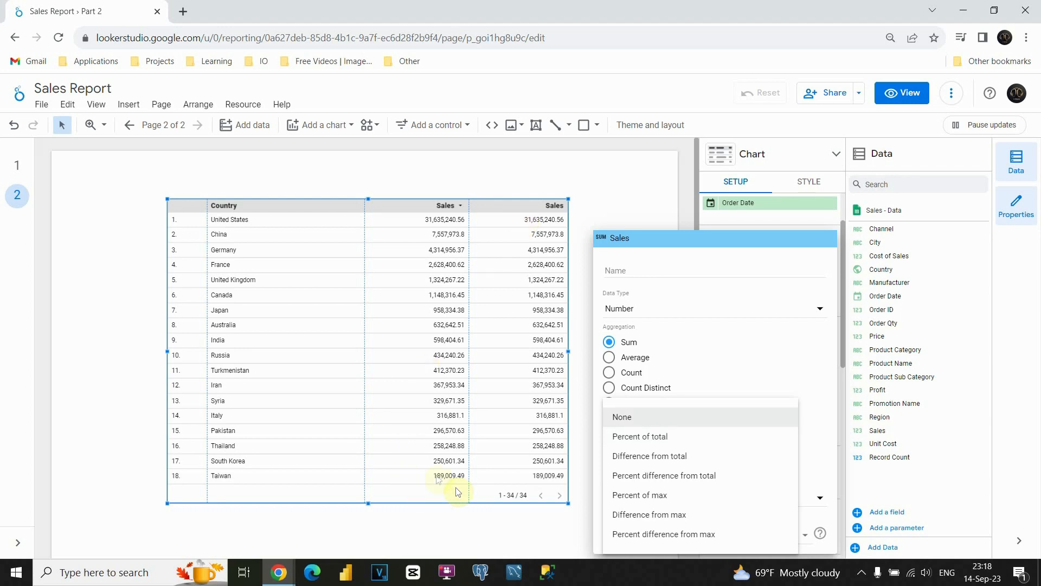
mouse_move(639, 436)
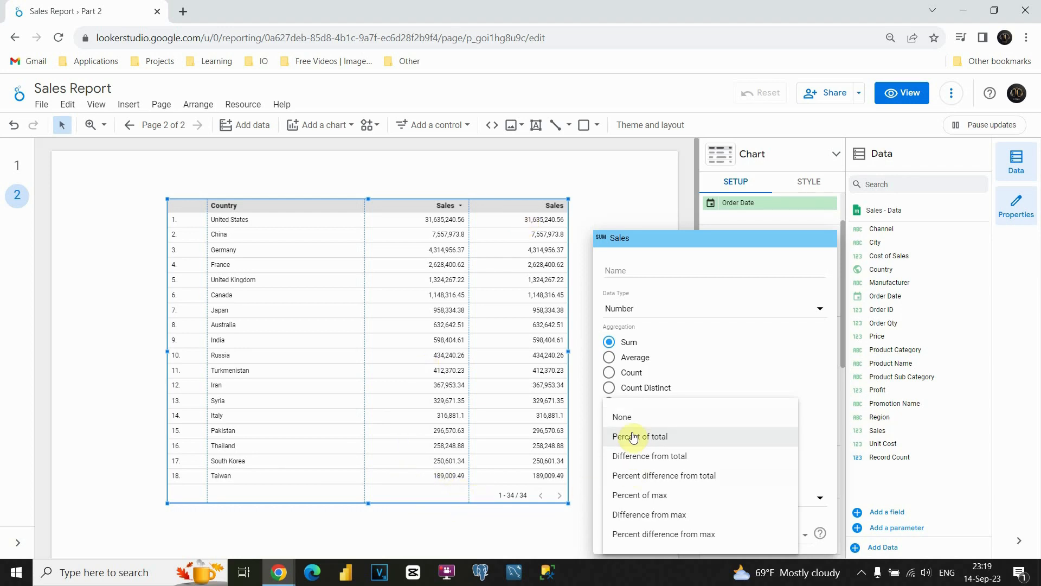
left_click(640, 436)
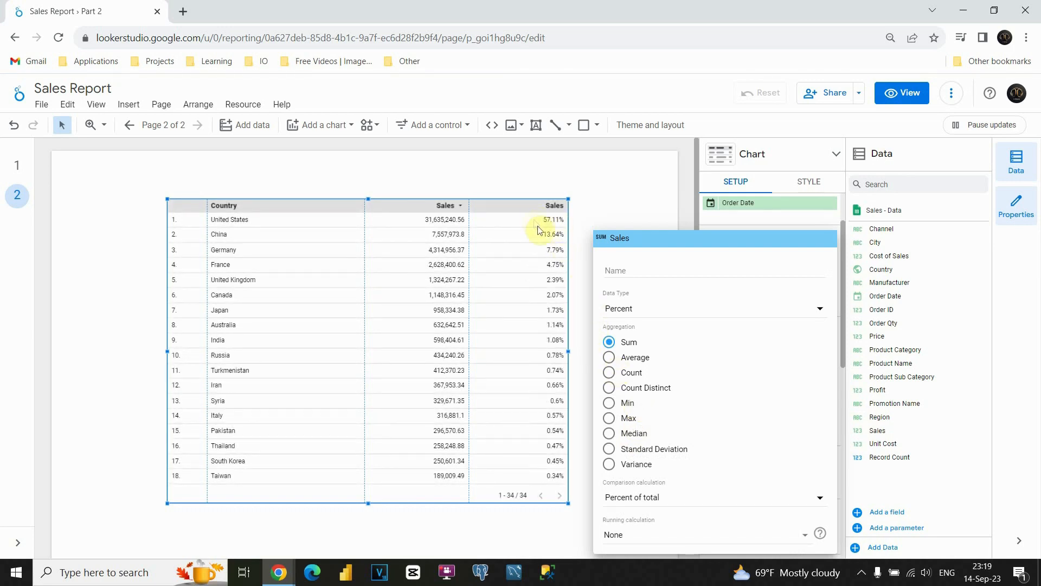
mouse_move(455, 440)
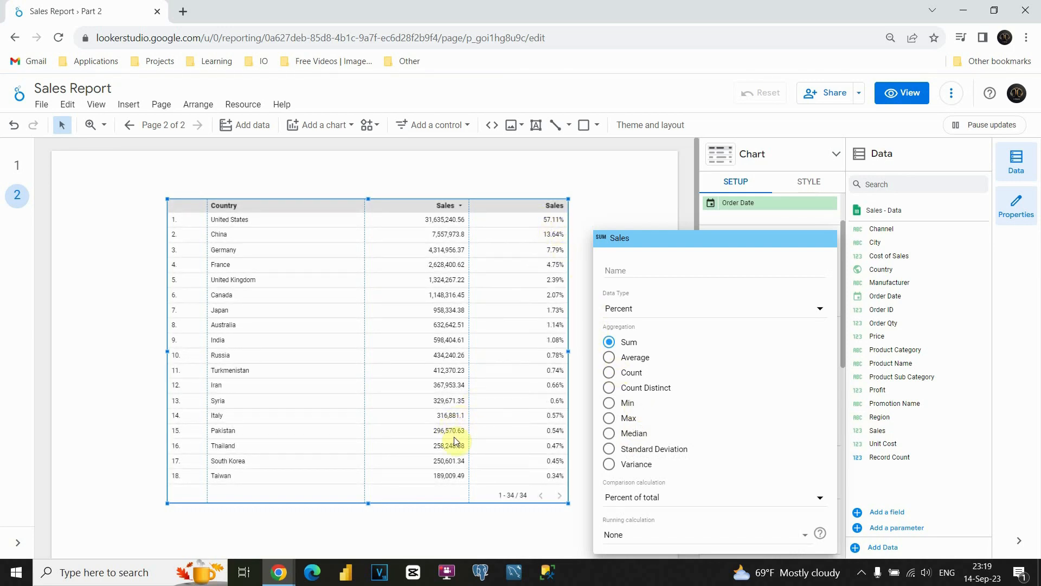
mouse_move(456, 287)
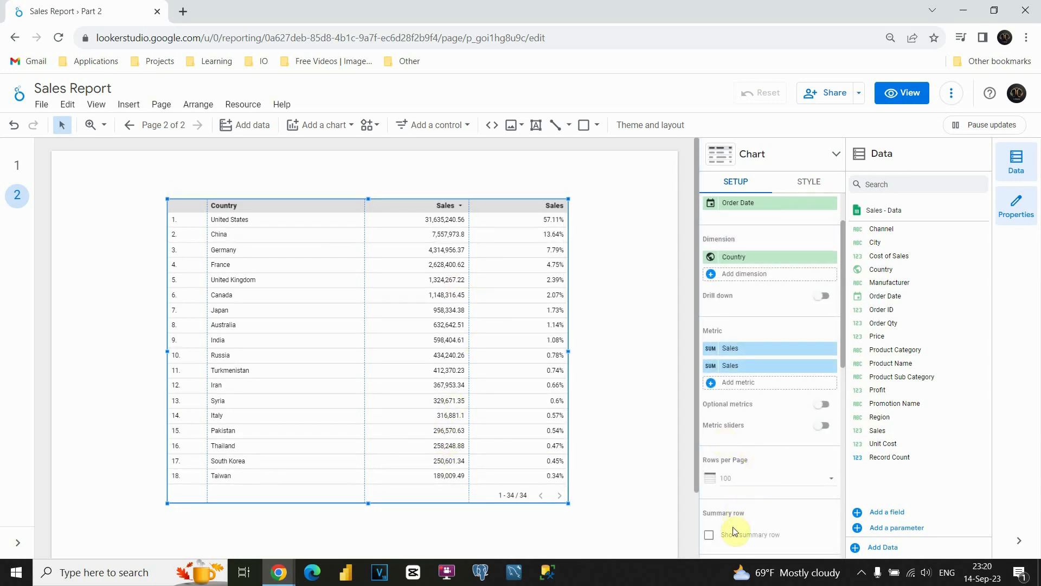
Tick Show summary row to add a Grand total row
left_click(709, 533)
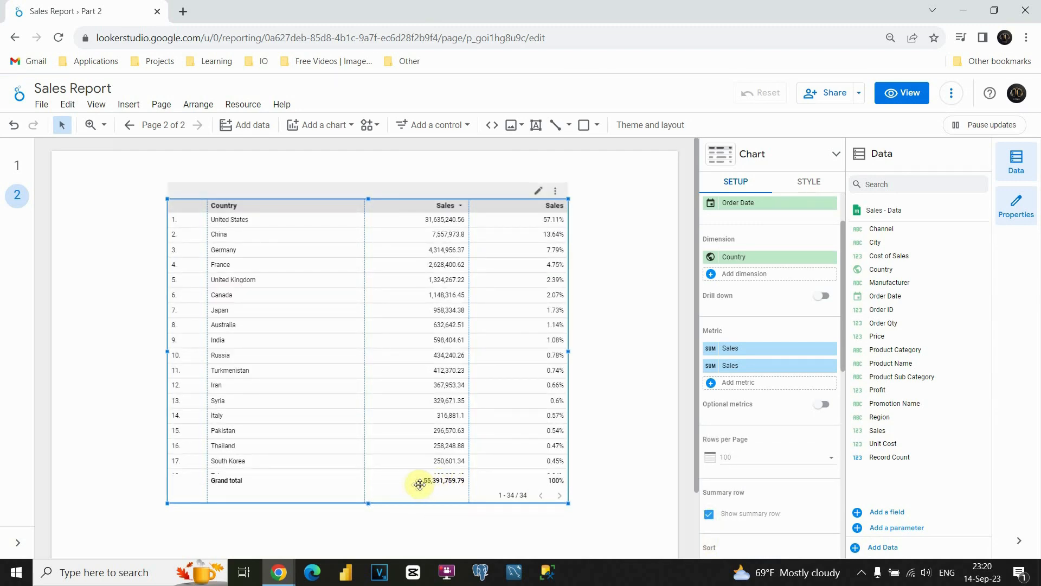
mouse_move(431, 249)
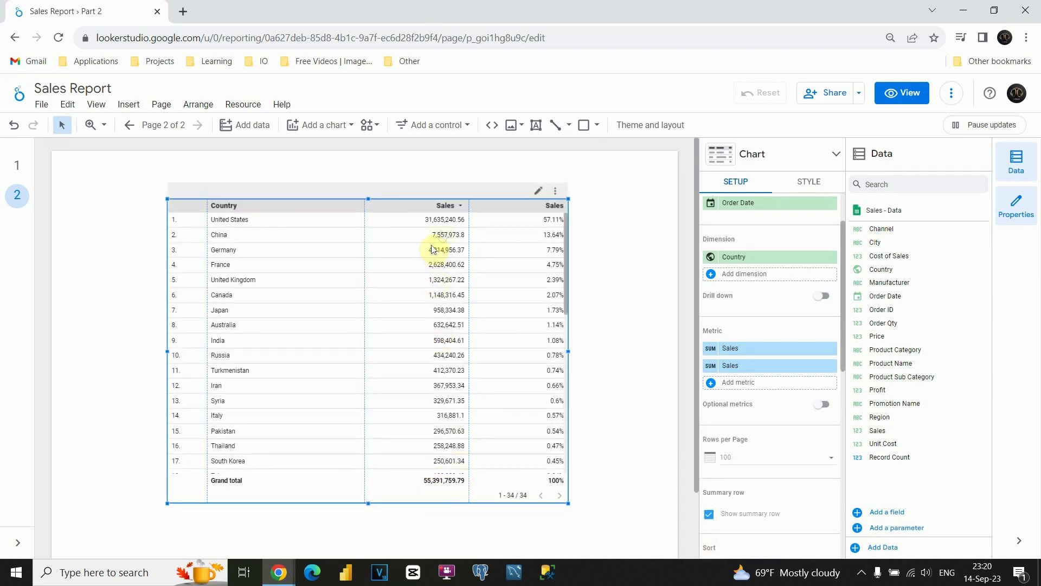
mouse_move(292, 221)
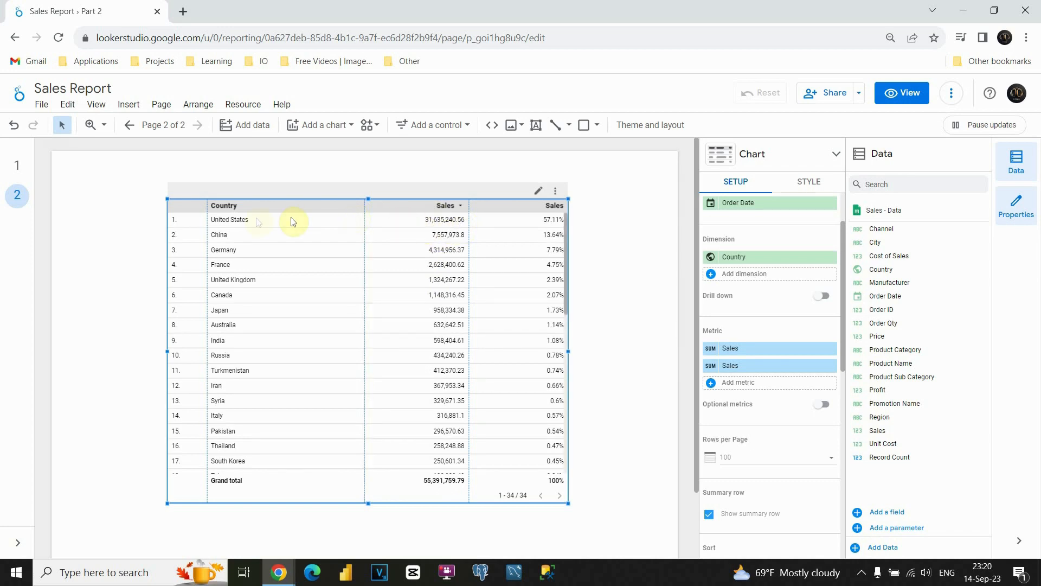
mouse_move(552, 223)
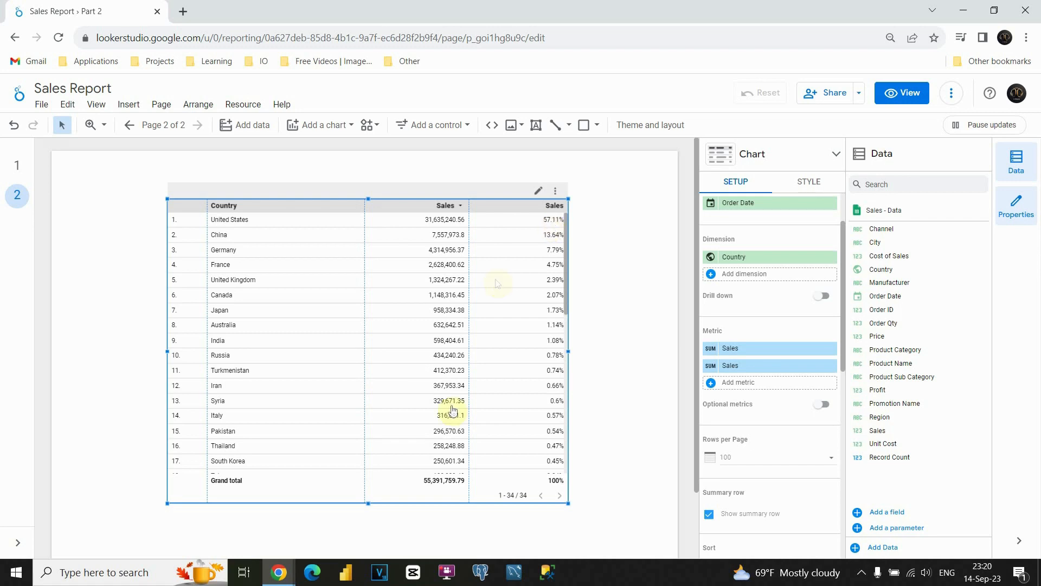
mouse_move(565, 248)
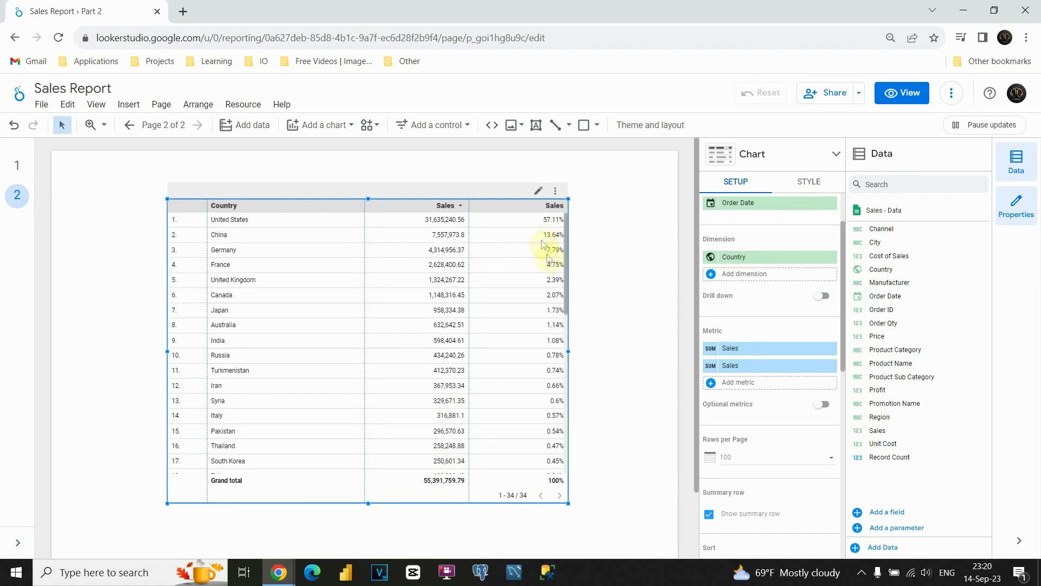
mouse_move(541, 292)
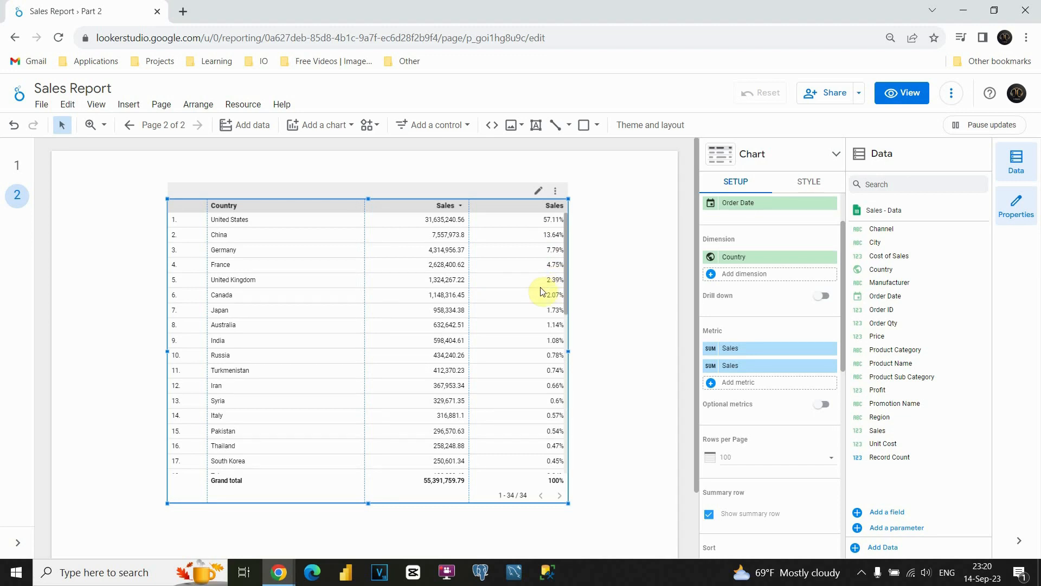
mouse_move(694, 363)
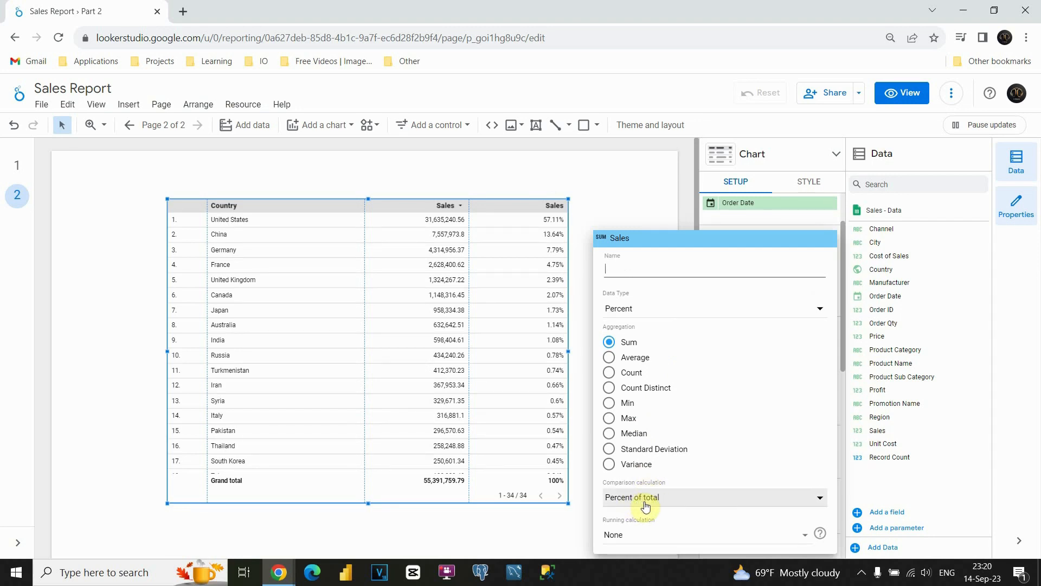
Switch the second Sales comparison calculation to Difference from total
left_click(713, 497)
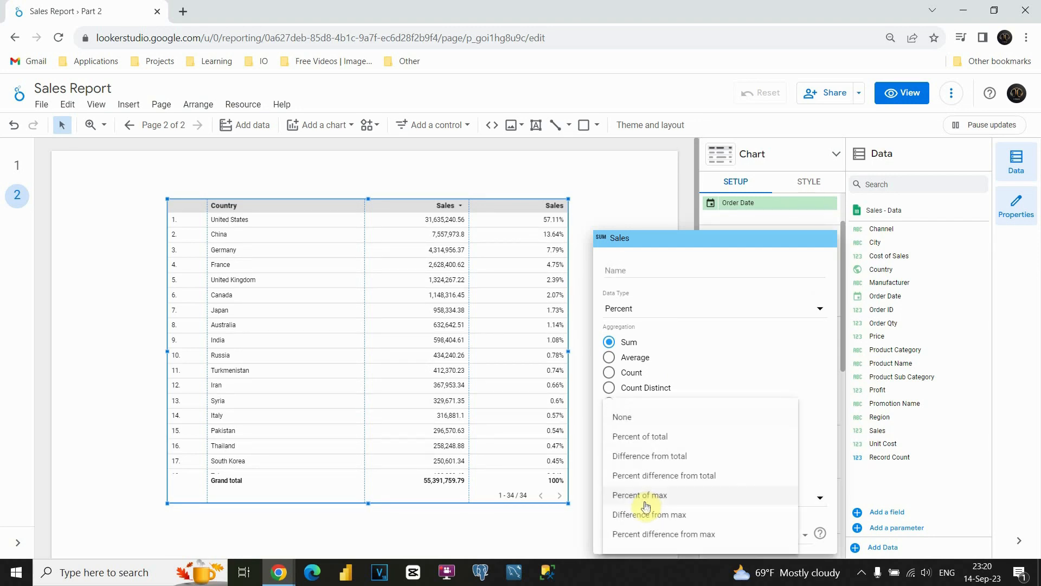
mouse_move(657, 456)
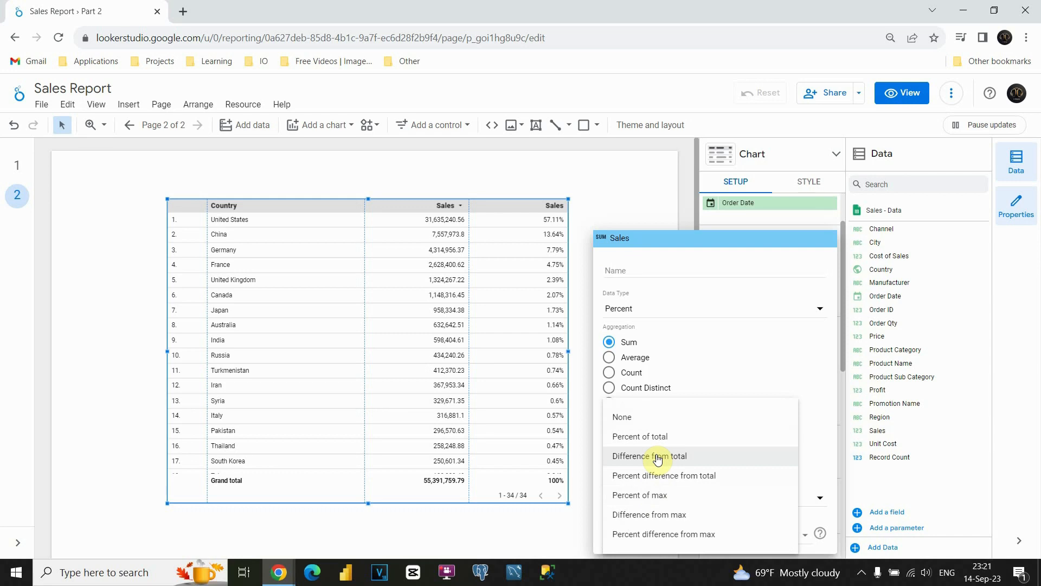
left_click(649, 456)
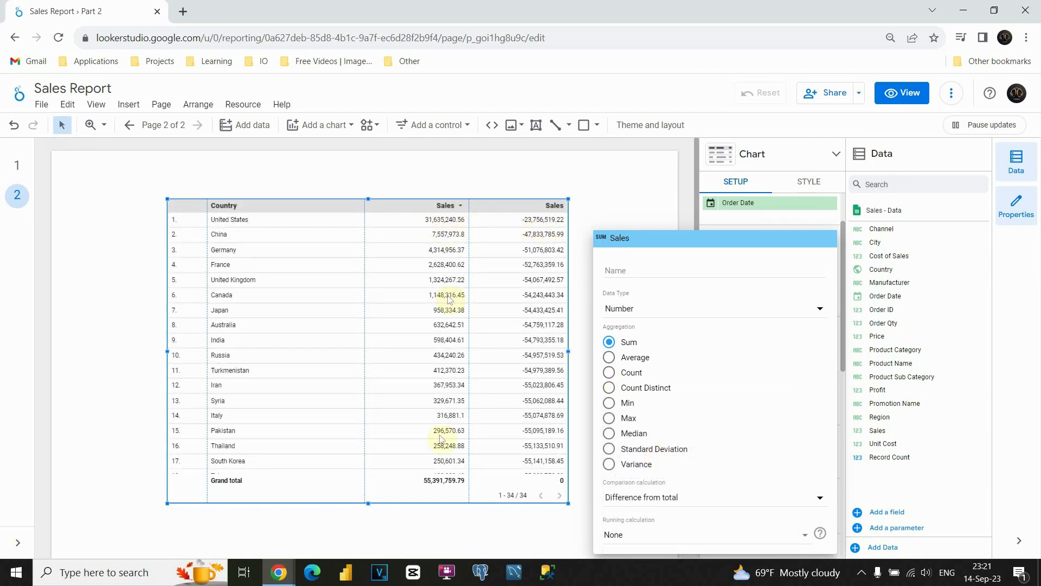
mouse_move(521, 222)
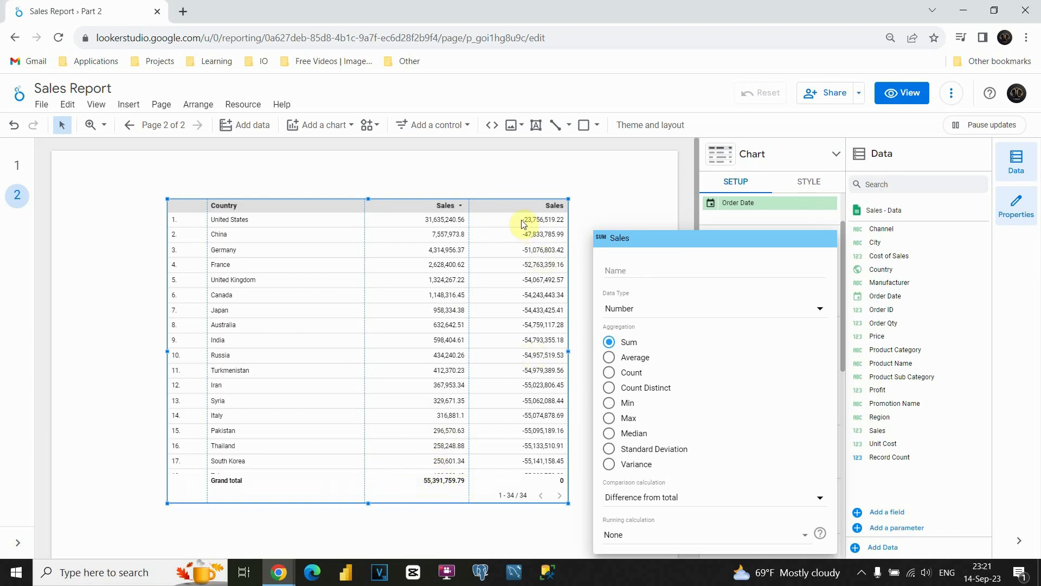
mouse_move(540, 355)
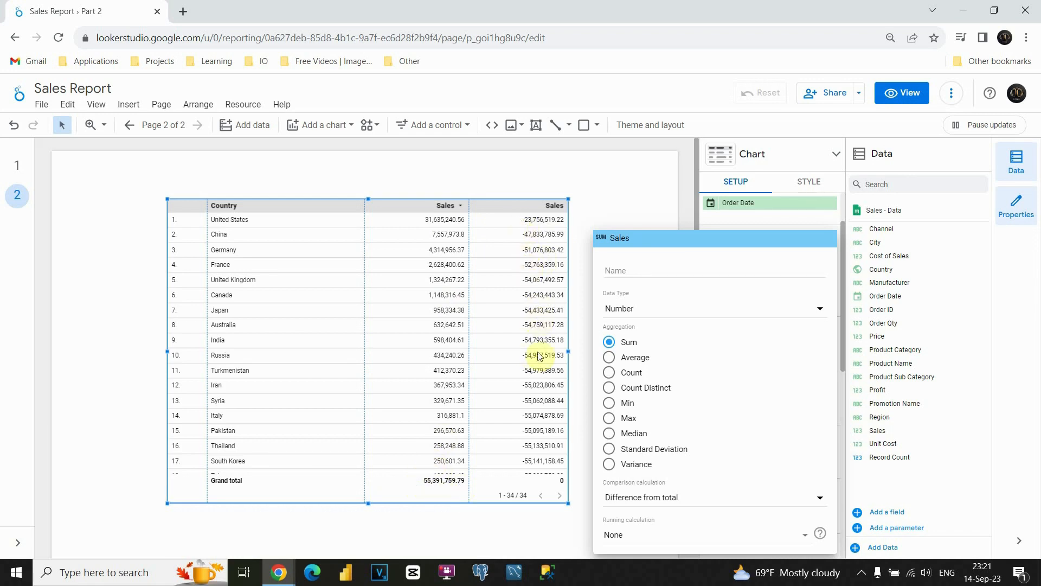
mouse_move(666, 497)
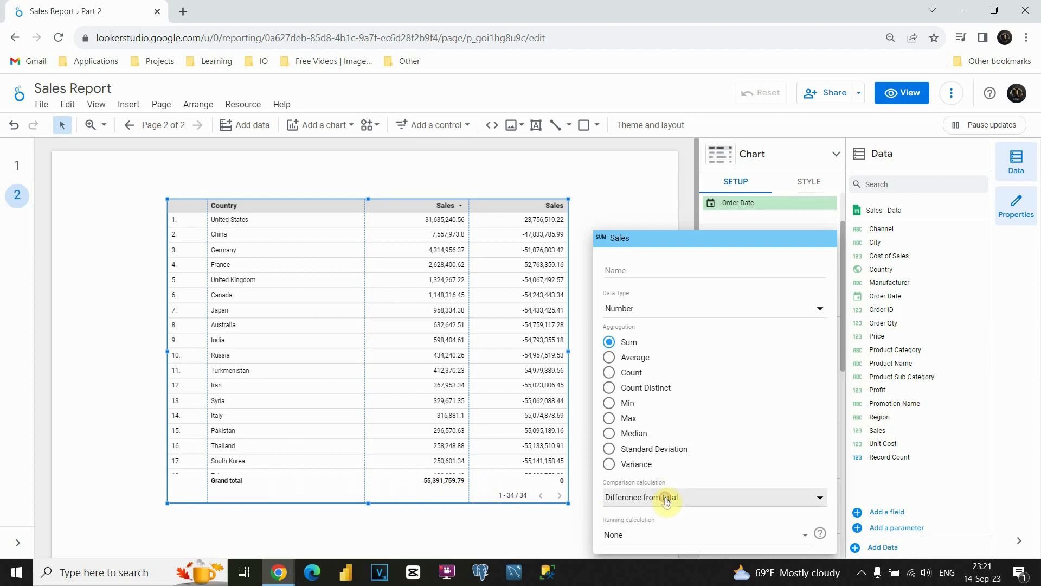
Switch the comparison calculation to Percent difference from total
left_click(714, 497)
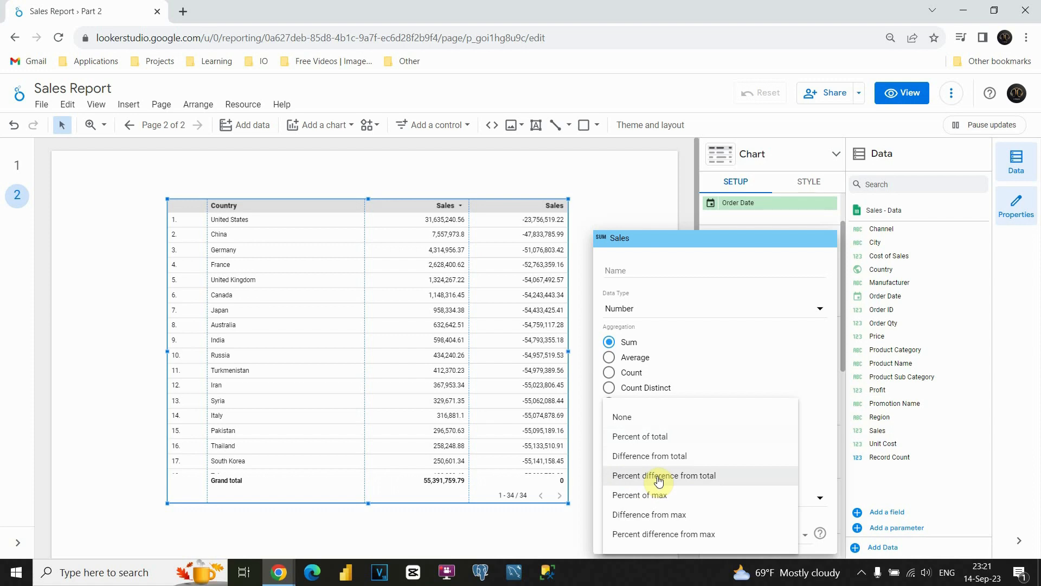
left_click(662, 475)
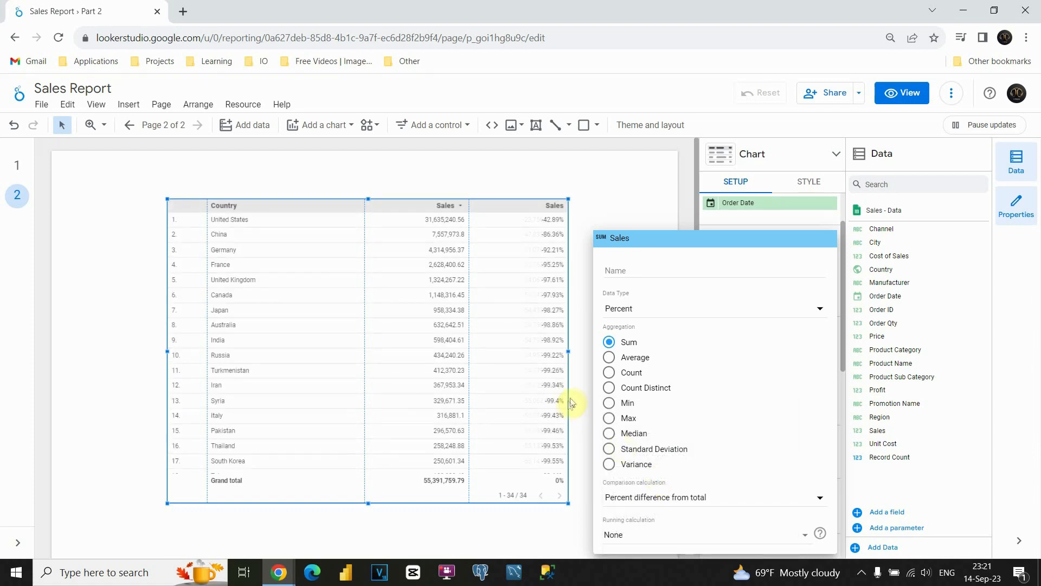
mouse_move(533, 215)
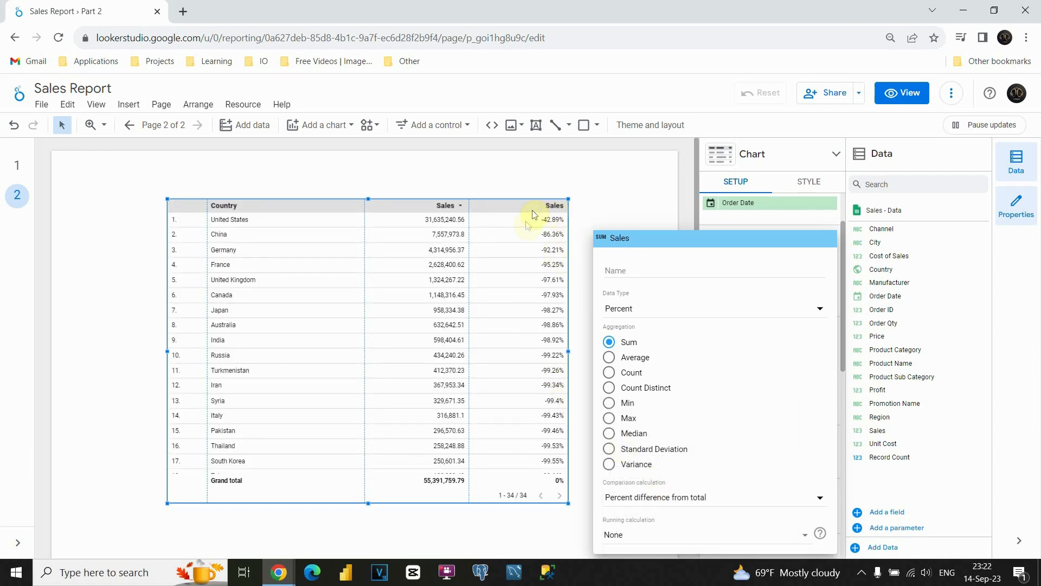
mouse_move(641, 465)
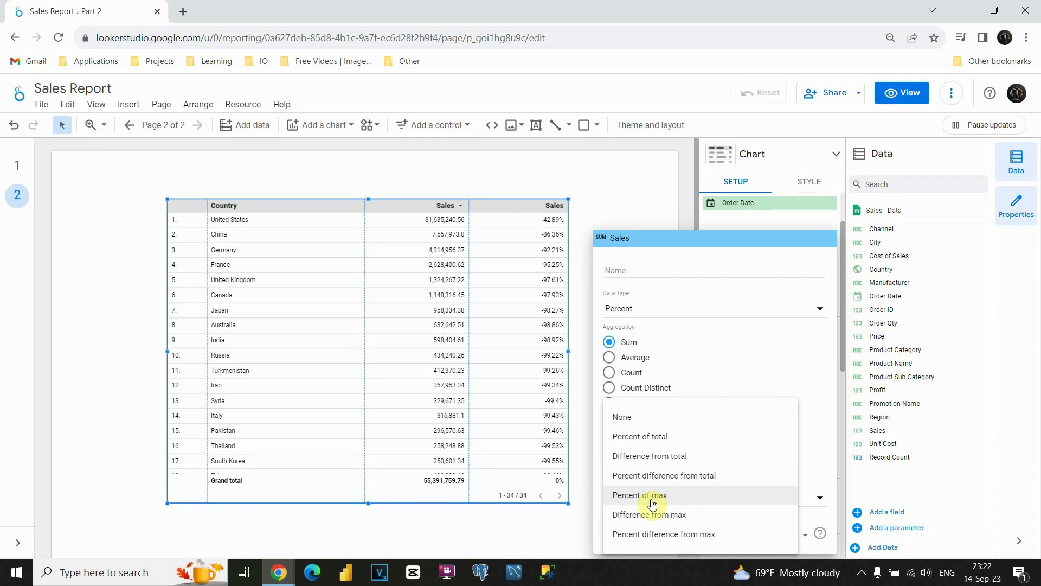
left_click(639, 495)
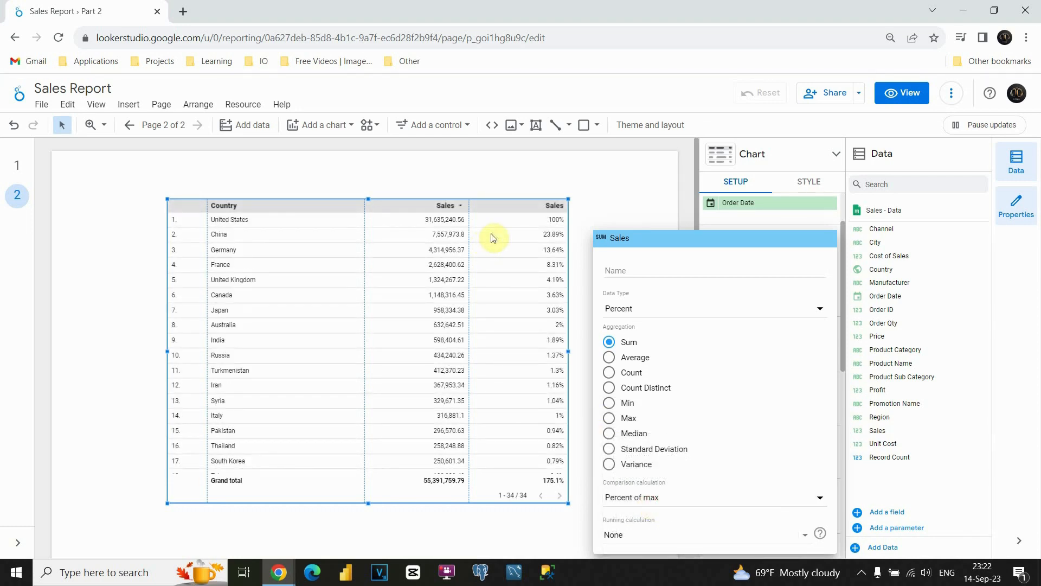
mouse_move(545, 228)
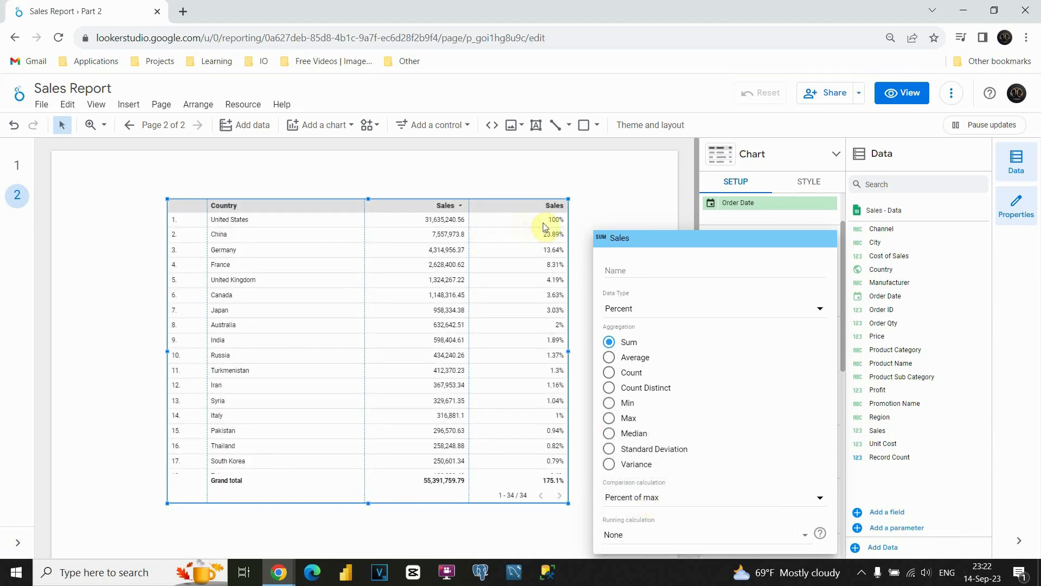
mouse_move(531, 222)
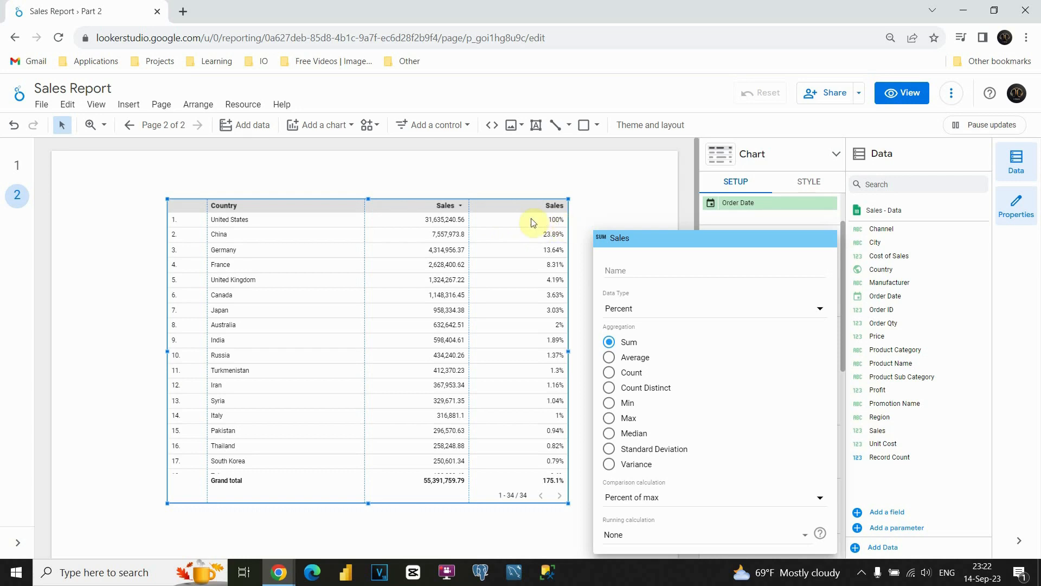
mouse_move(476, 255)
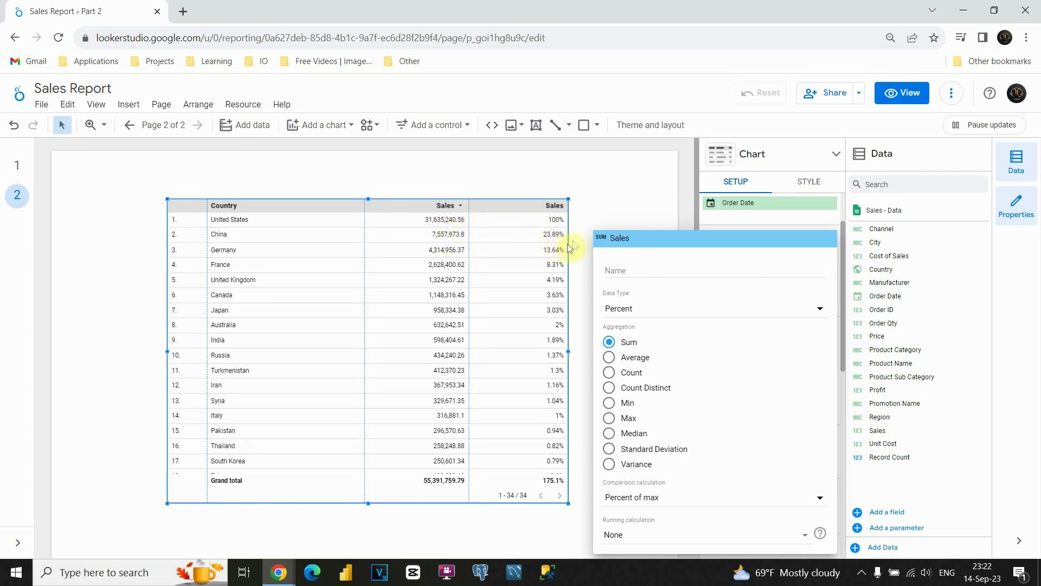
mouse_move(528, 242)
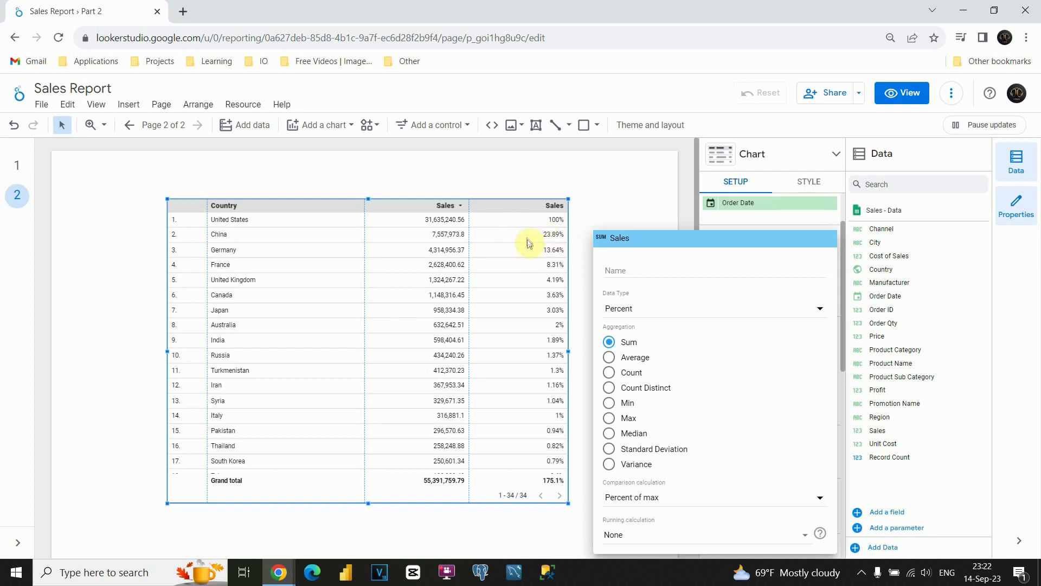
mouse_move(536, 285)
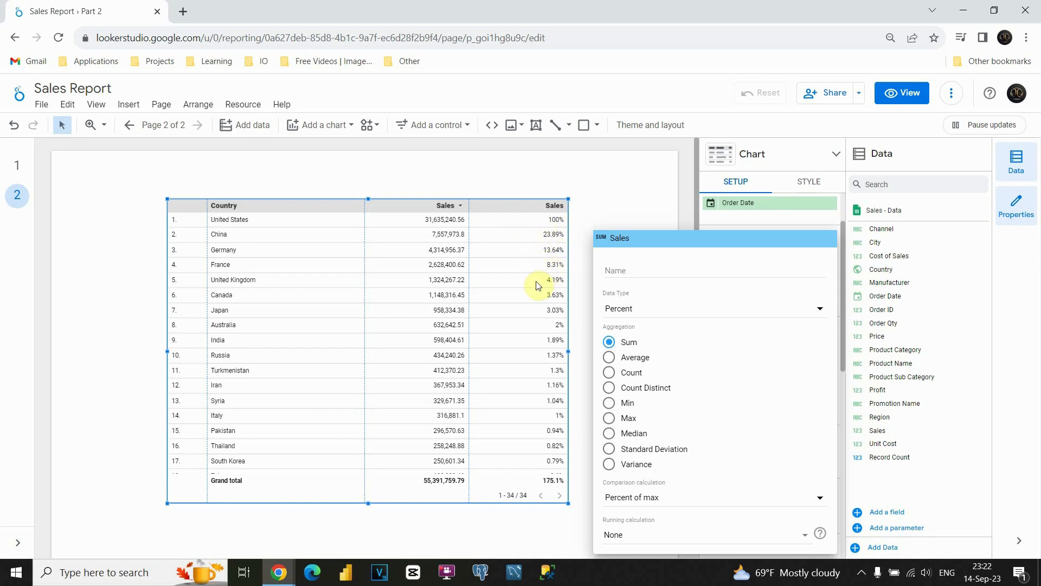
mouse_move(432, 235)
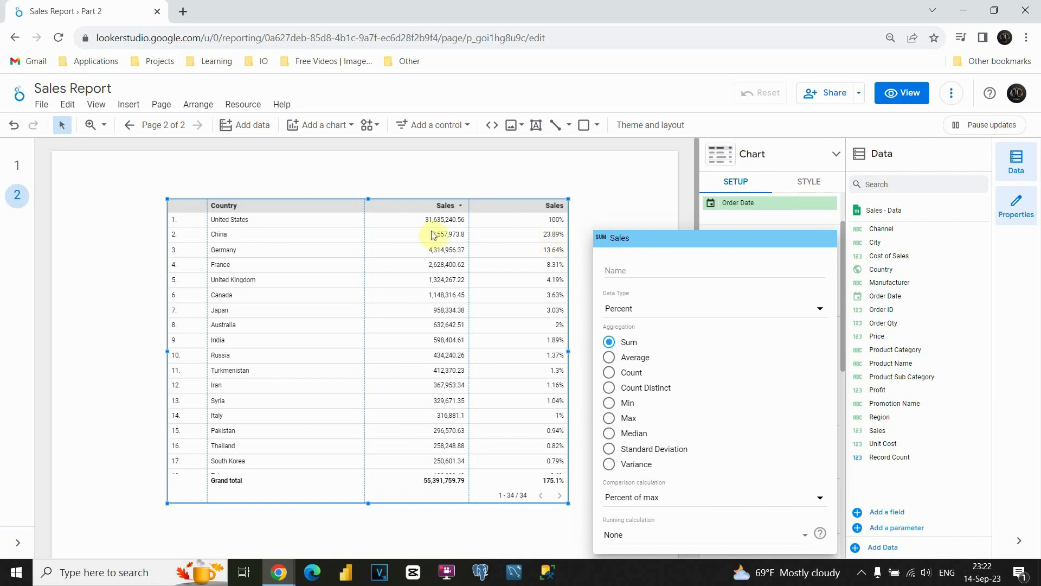
mouse_move(407, 208)
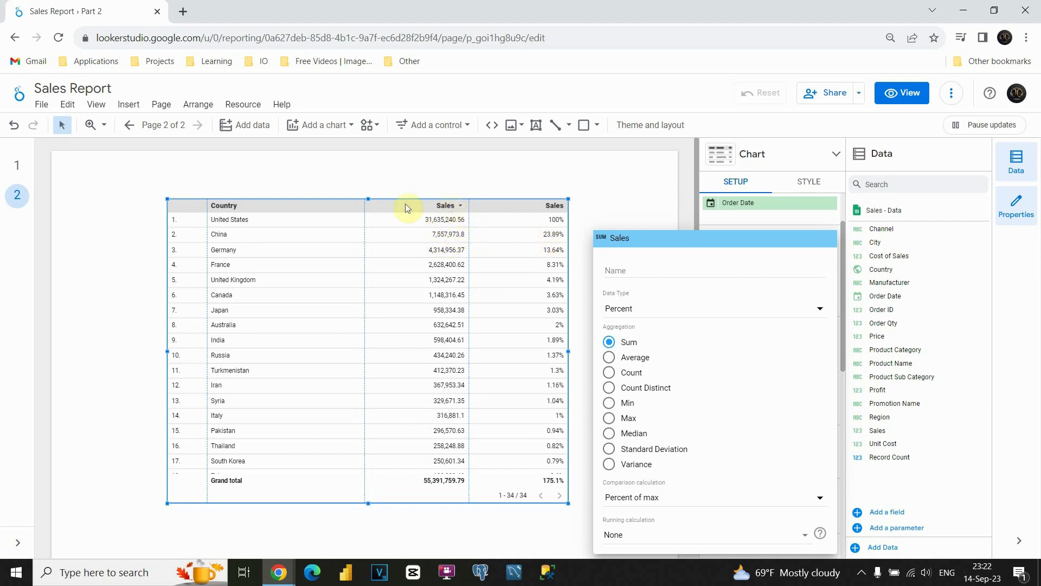
mouse_move(416, 217)
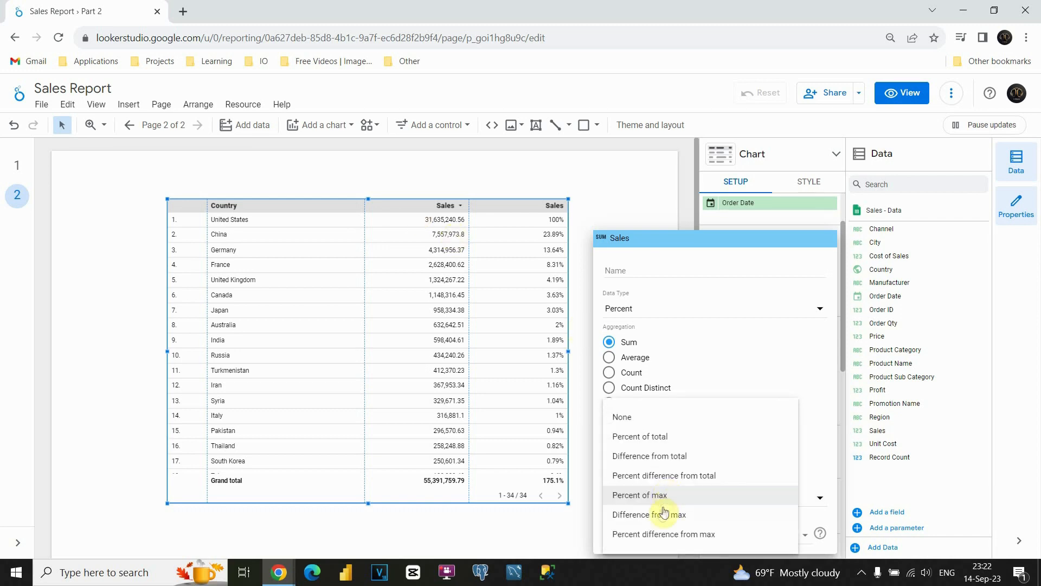
mouse_move(649, 514)
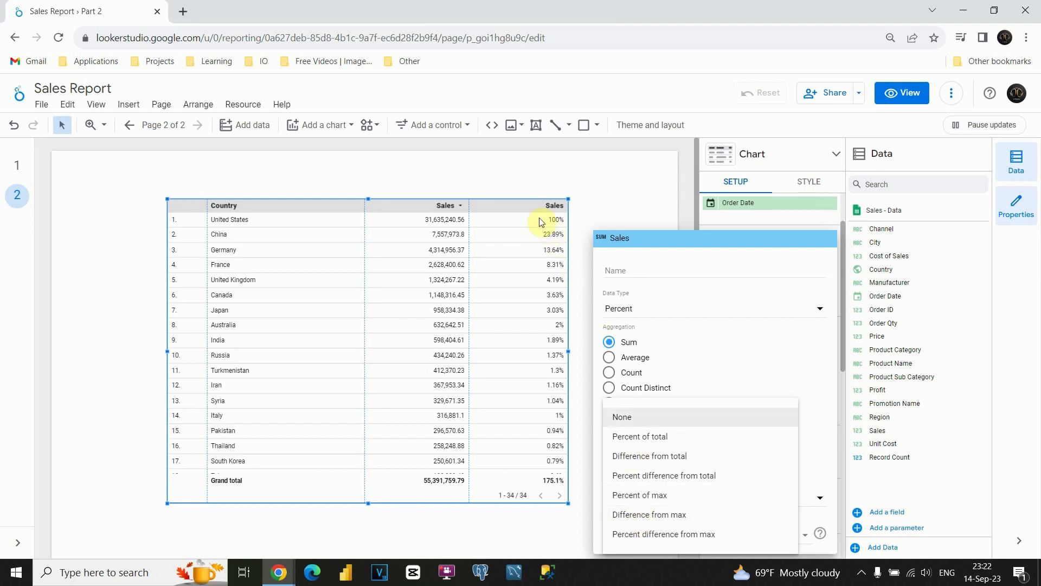
mouse_move(648, 499)
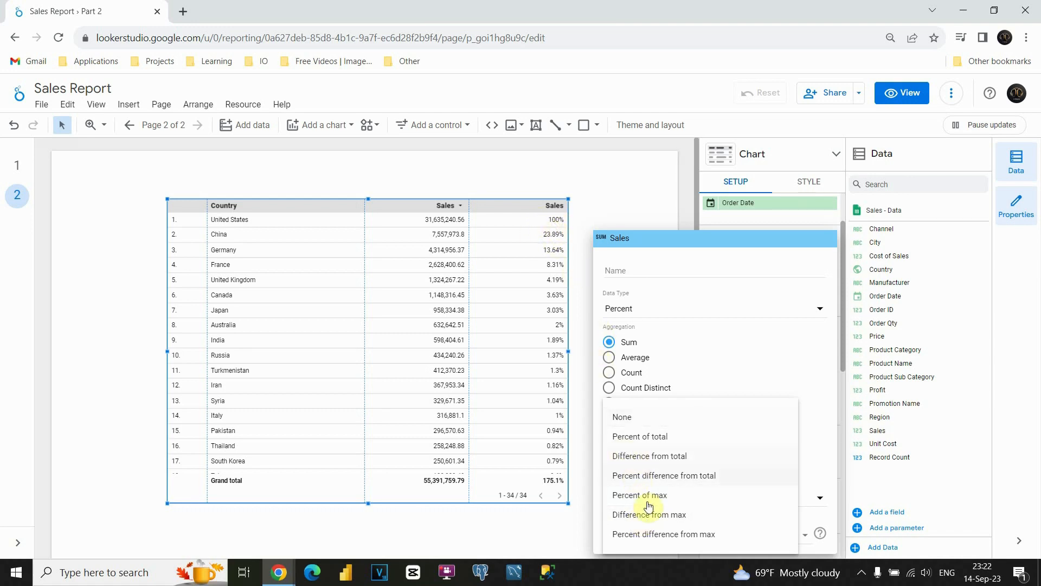
Choose Difference from max as the second Sales comparison calculation
left_click(649, 514)
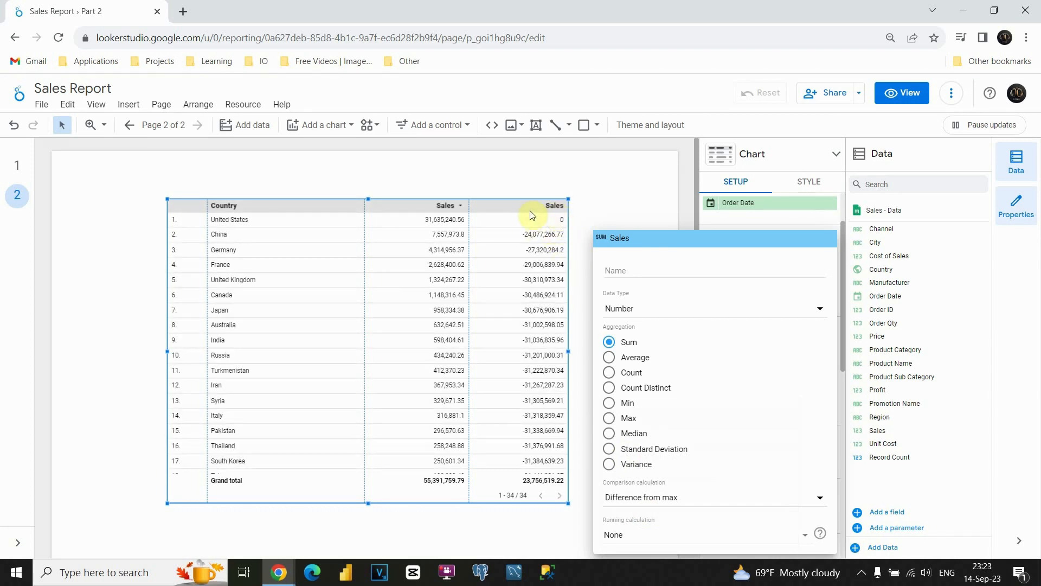
mouse_move(435, 223)
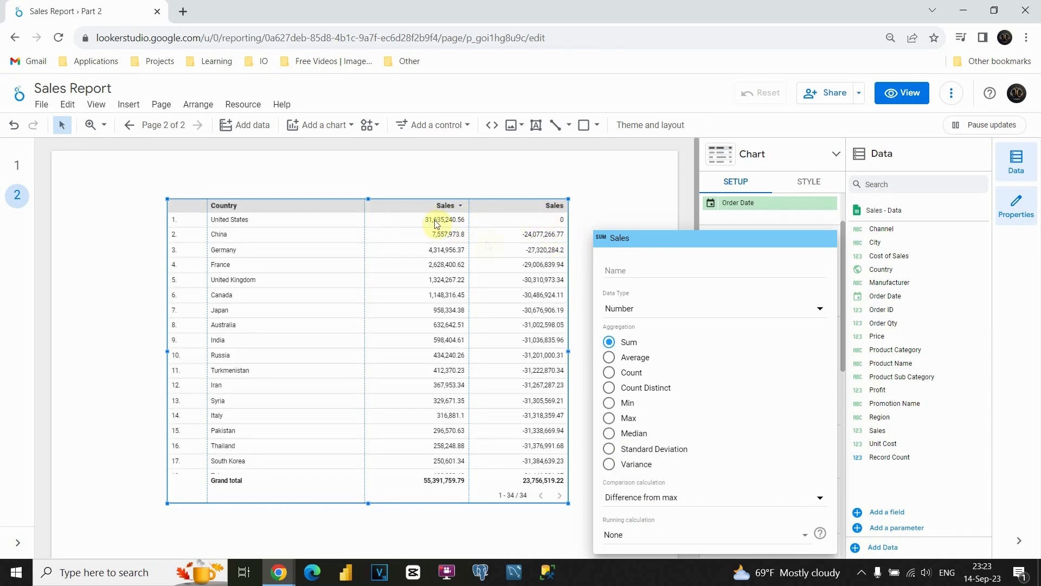
mouse_move(538, 239)
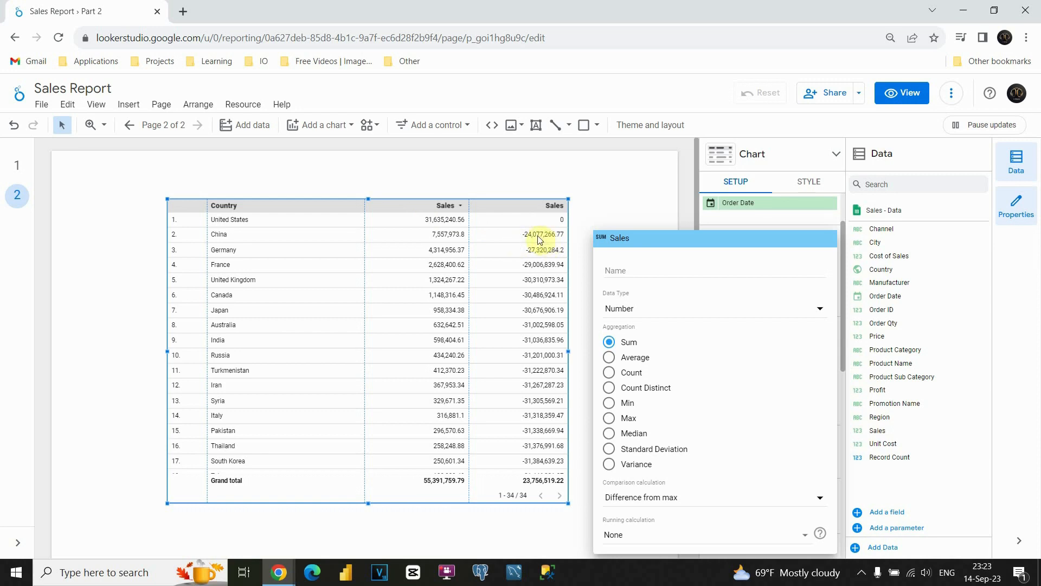
mouse_move(531, 238)
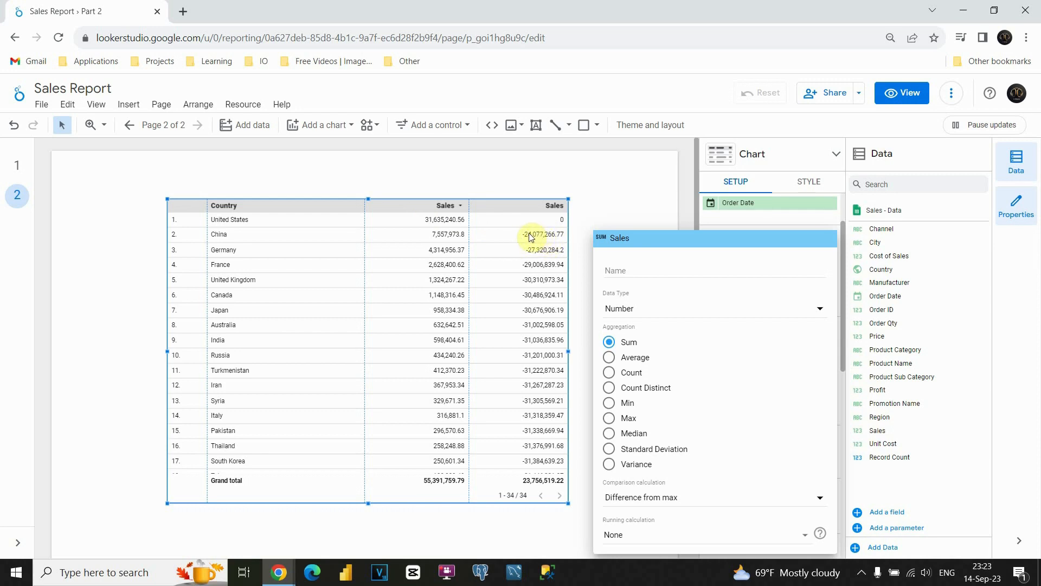
mouse_move(438, 239)
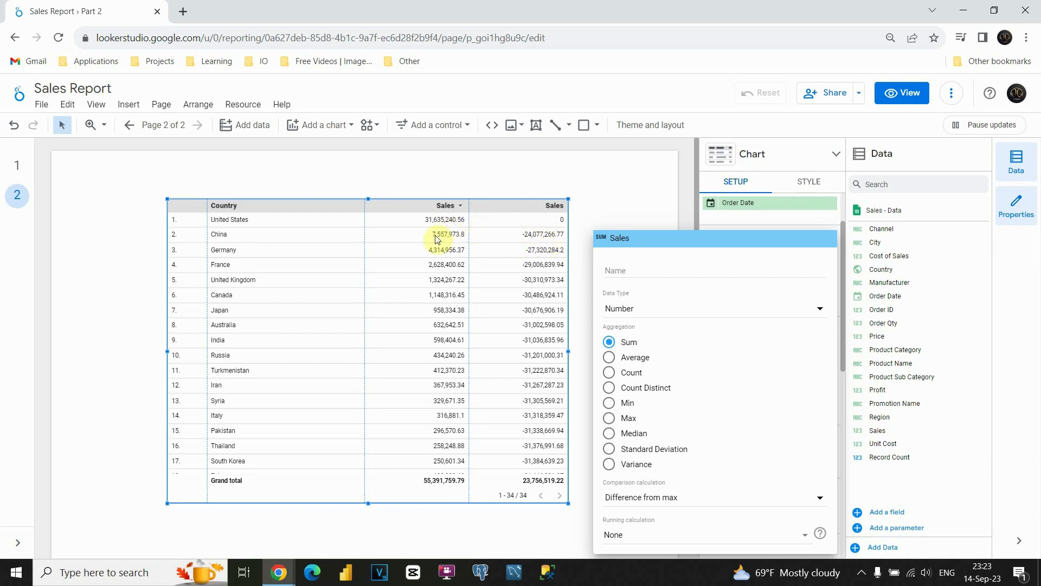
mouse_move(554, 313)
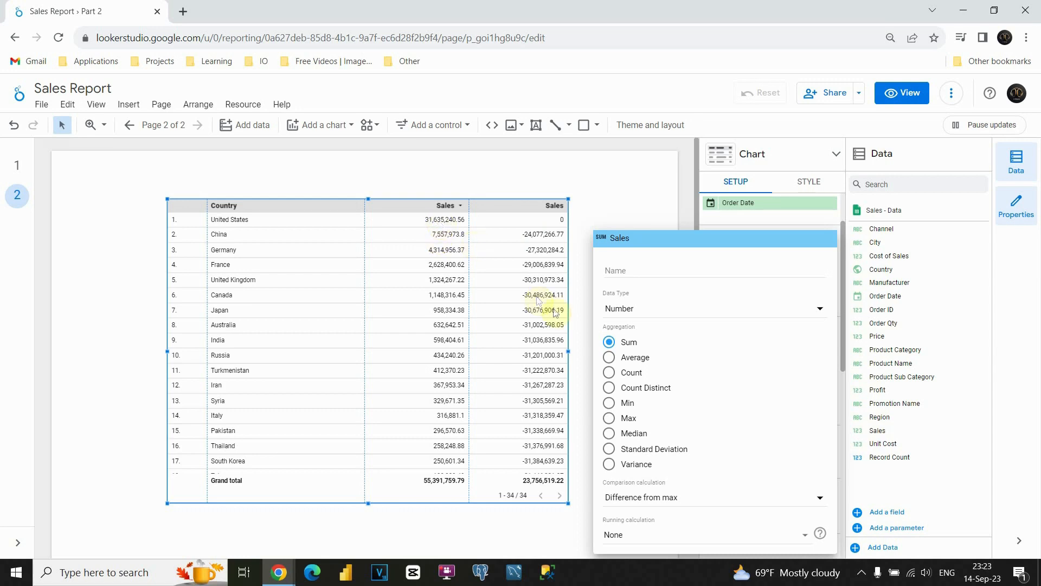
mouse_move(536, 240)
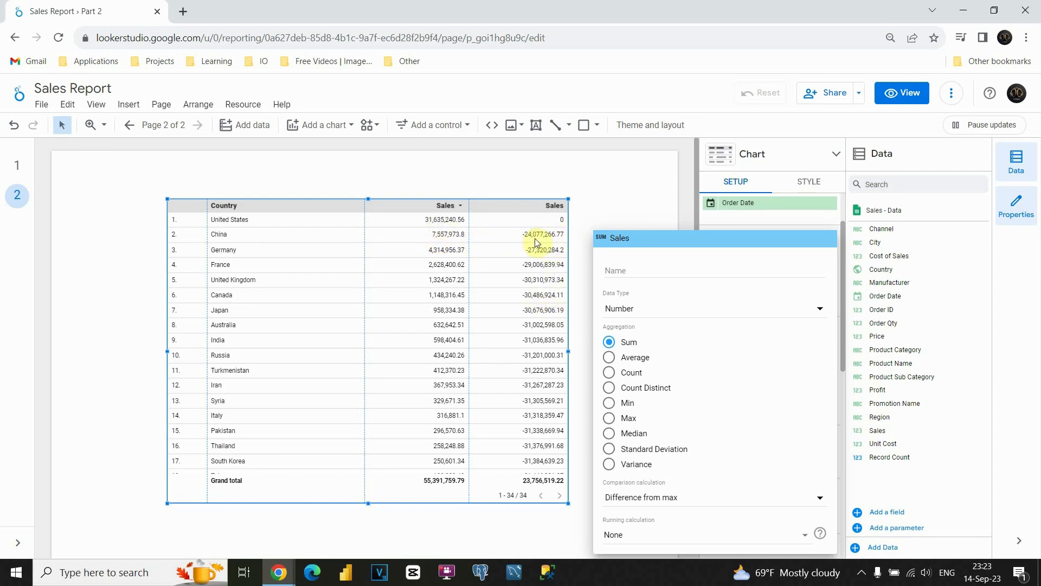
Switch the comparison calculation to Percent difference from max
left_click(713, 496)
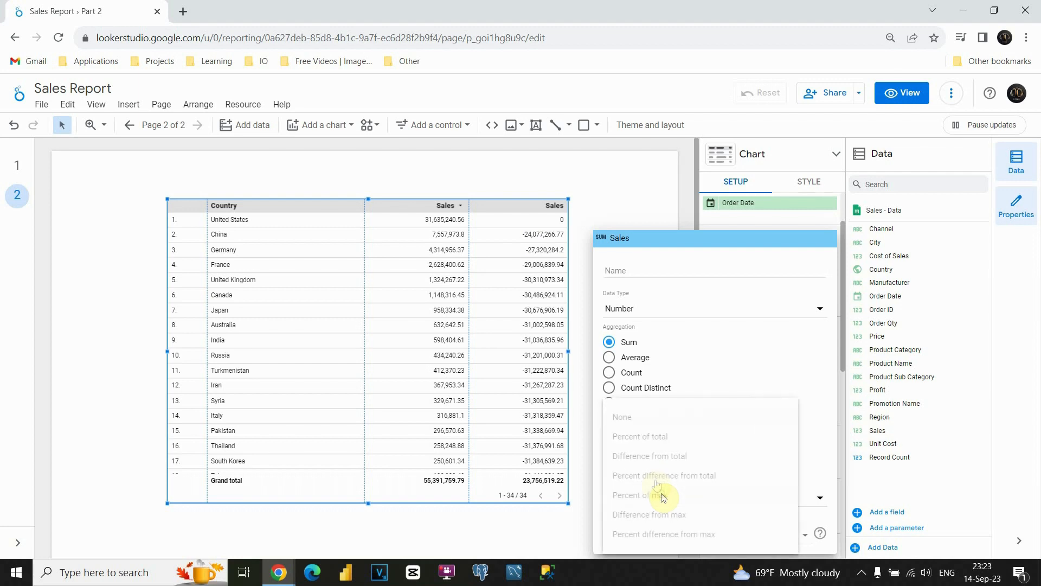
mouse_move(662, 533)
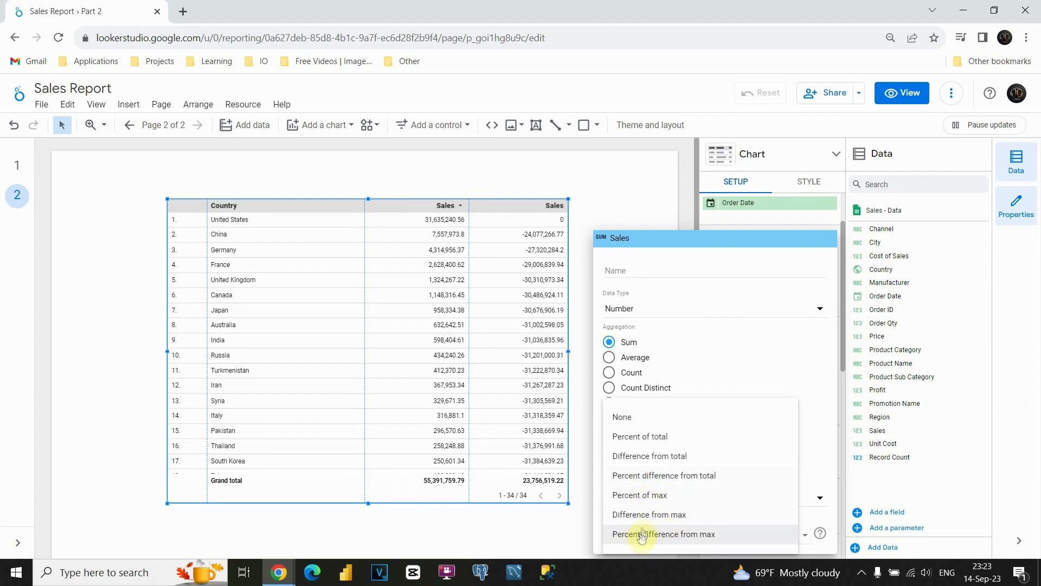
left_click(663, 534)
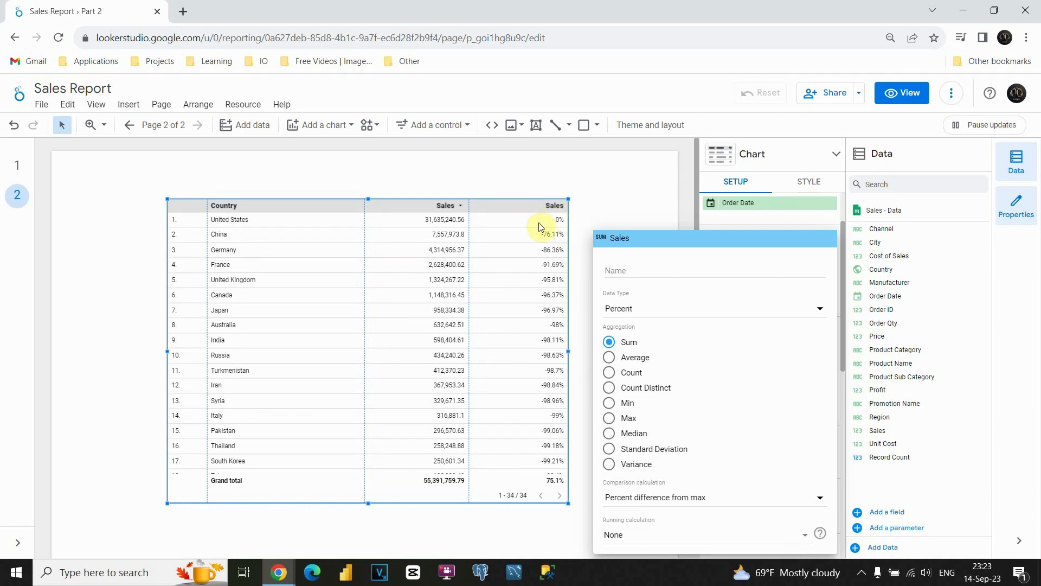
mouse_move(560, 242)
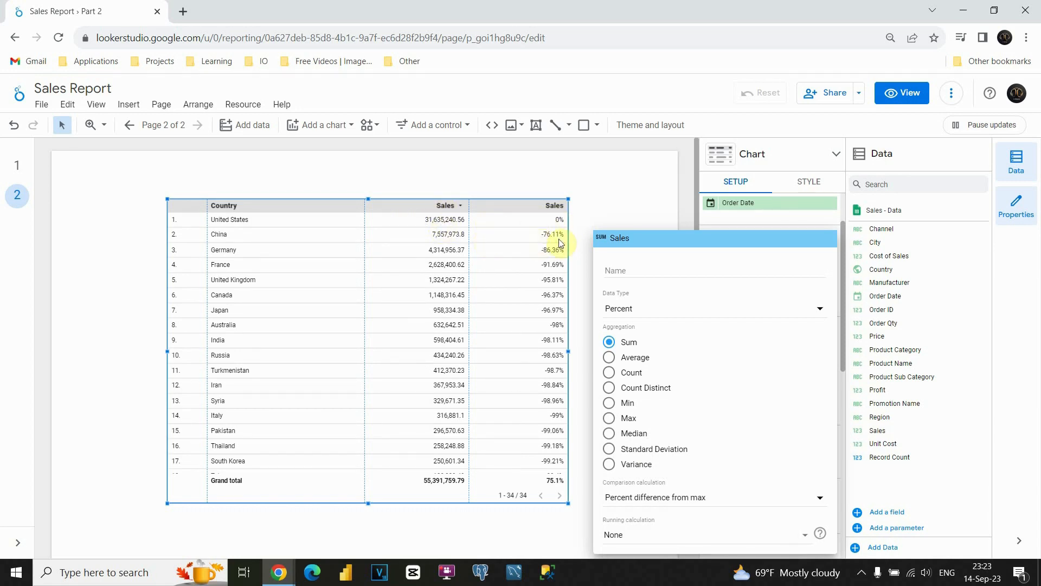
mouse_move(531, 233)
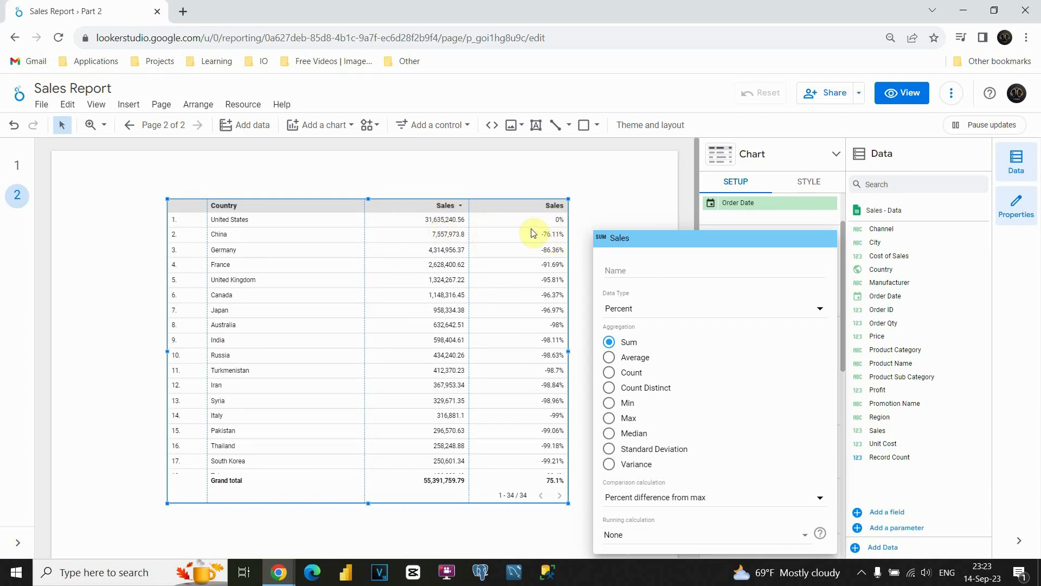
mouse_move(445, 239)
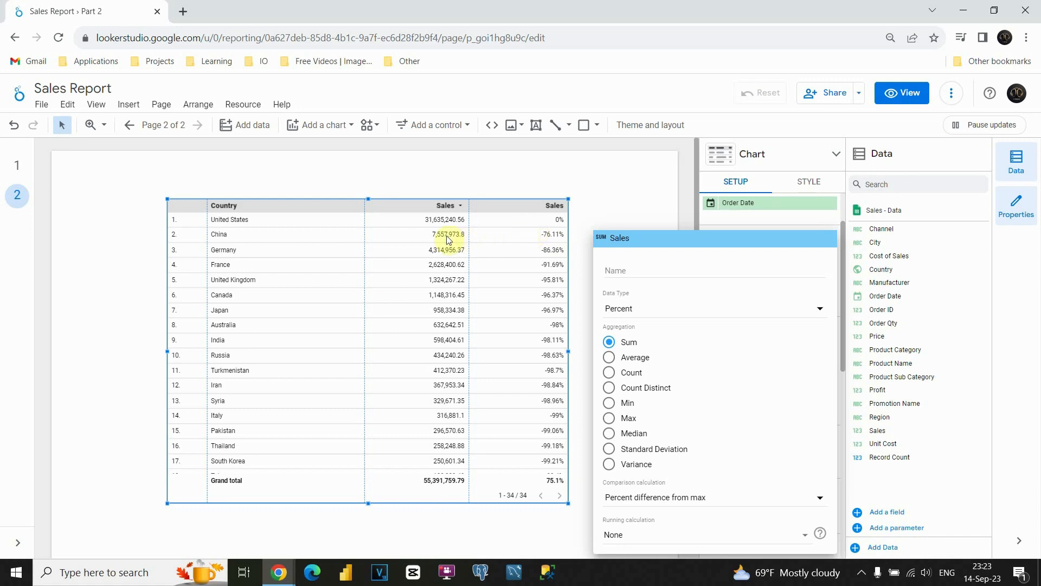
mouse_move(435, 237)
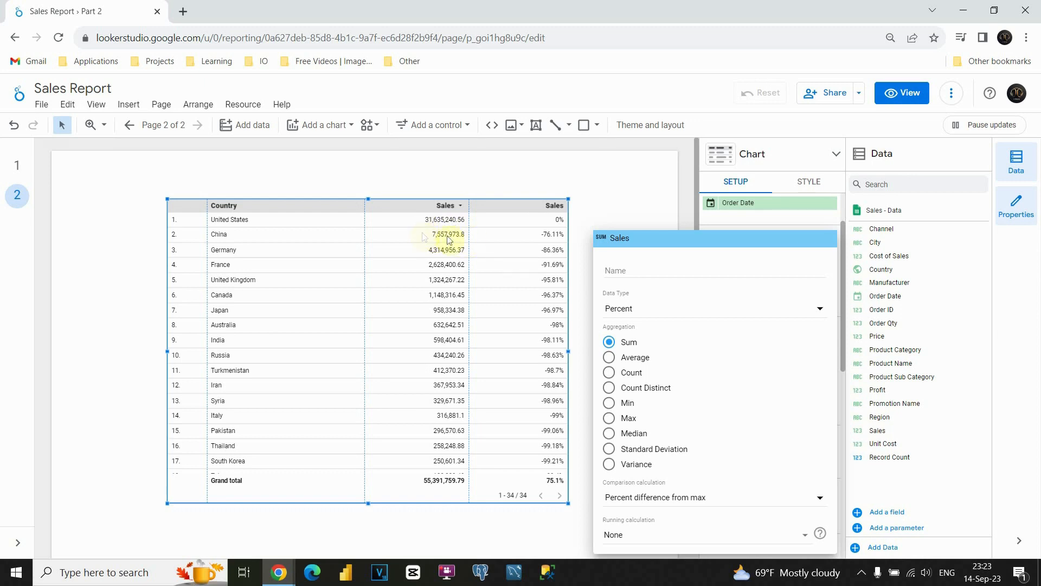
mouse_move(467, 237)
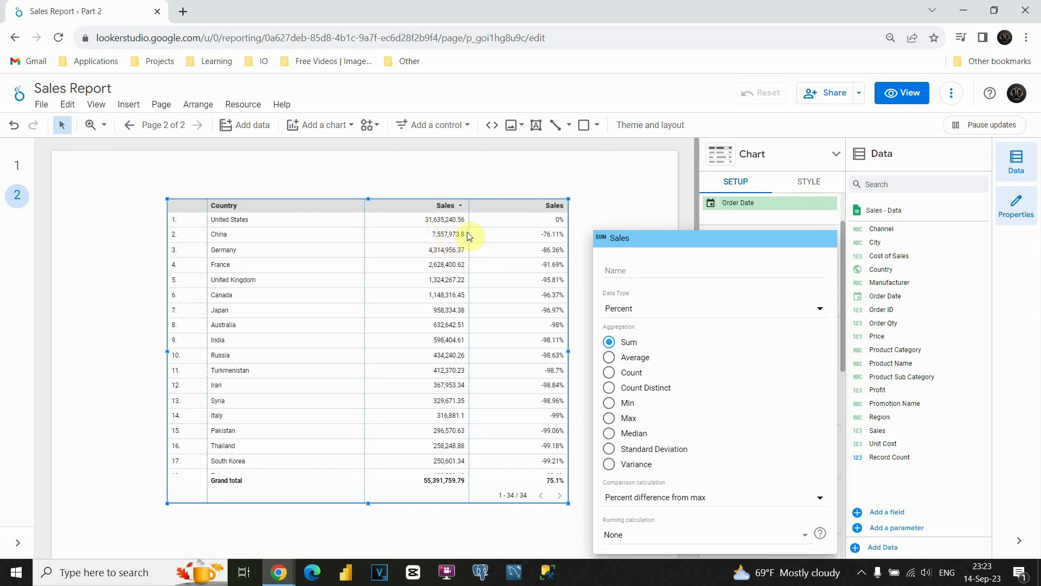